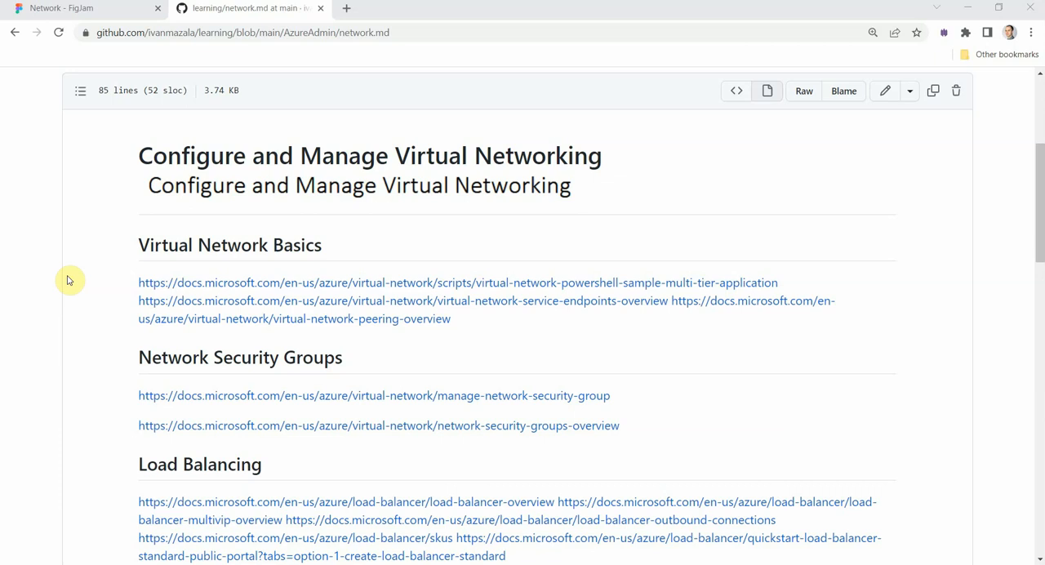
mouse_move(131, 249)
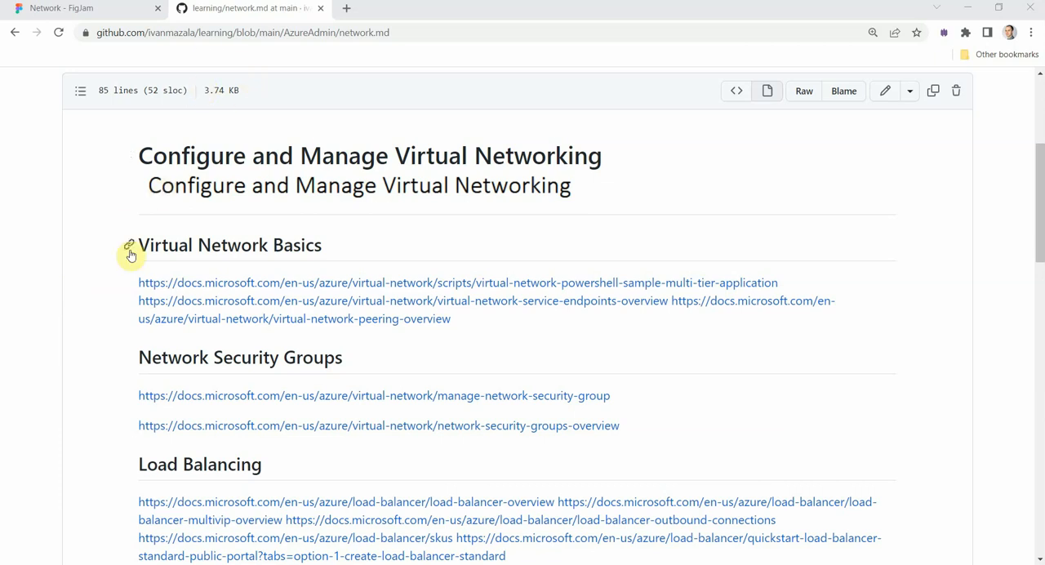
mouse_move(258, 32)
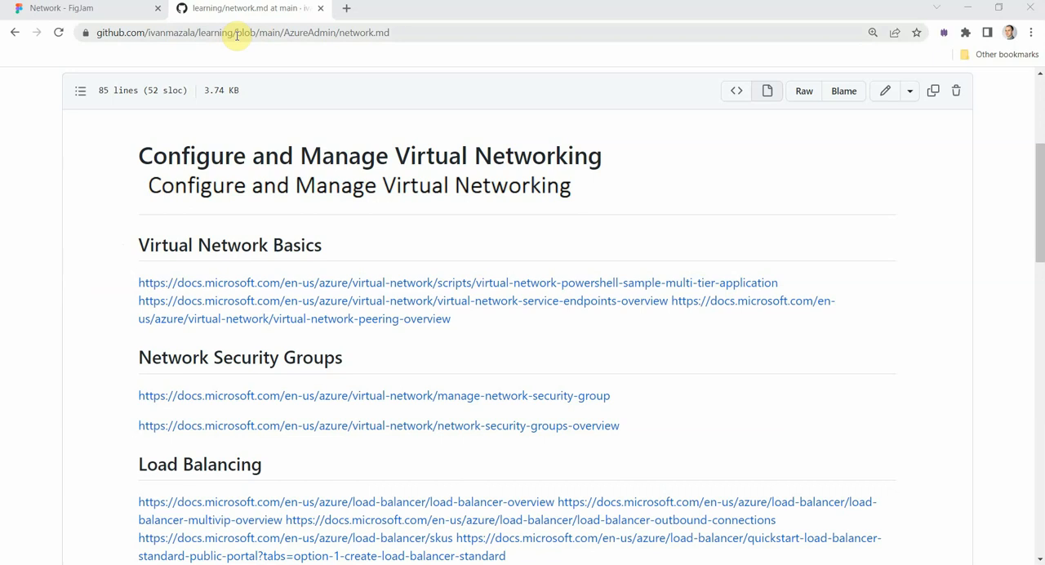
mouse_move(159, 115)
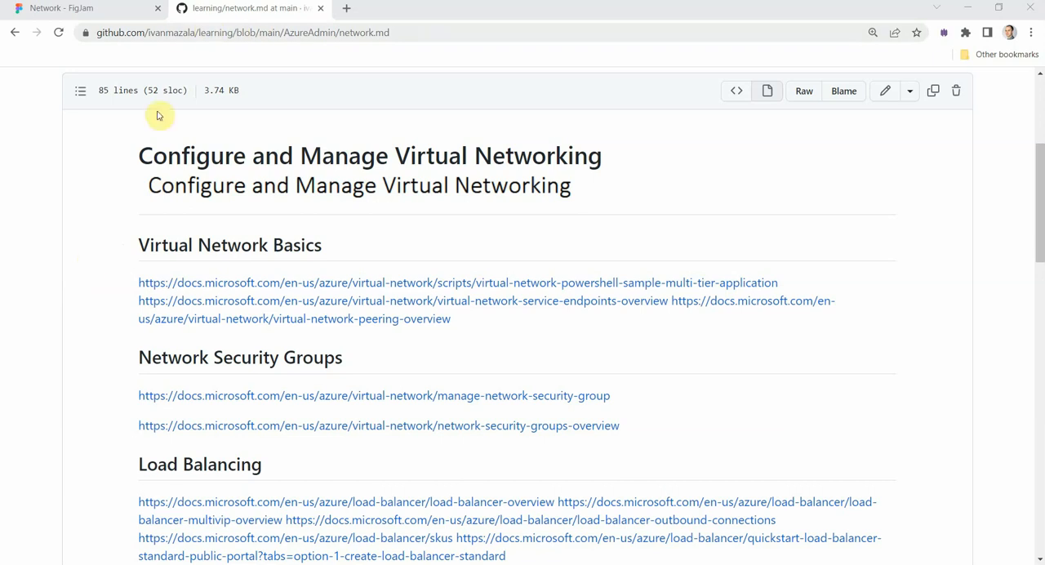
mouse_move(255, 186)
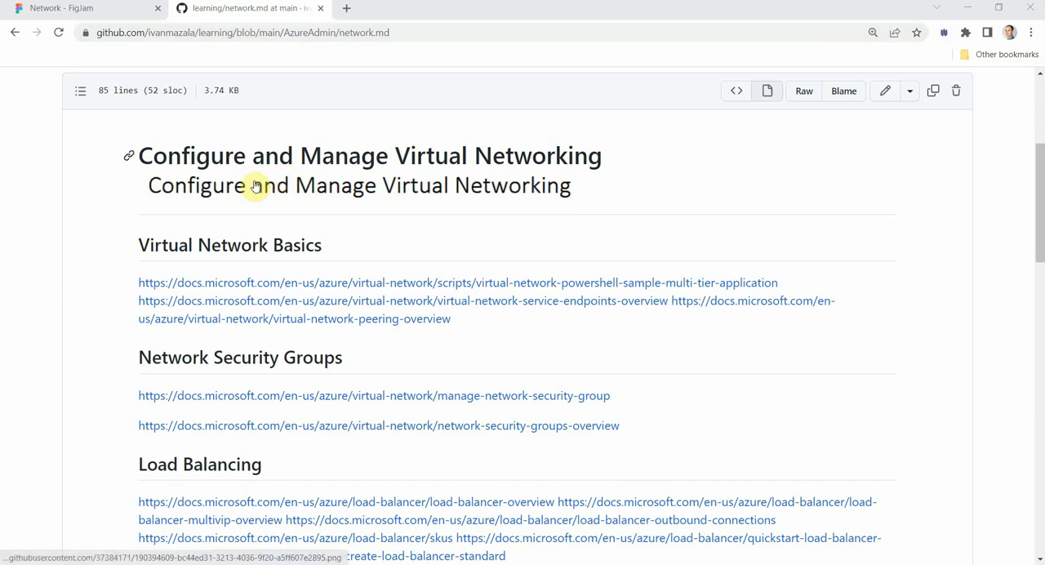
Step: Scroll down through the first part of the network.md study links
scroll(down, 3)
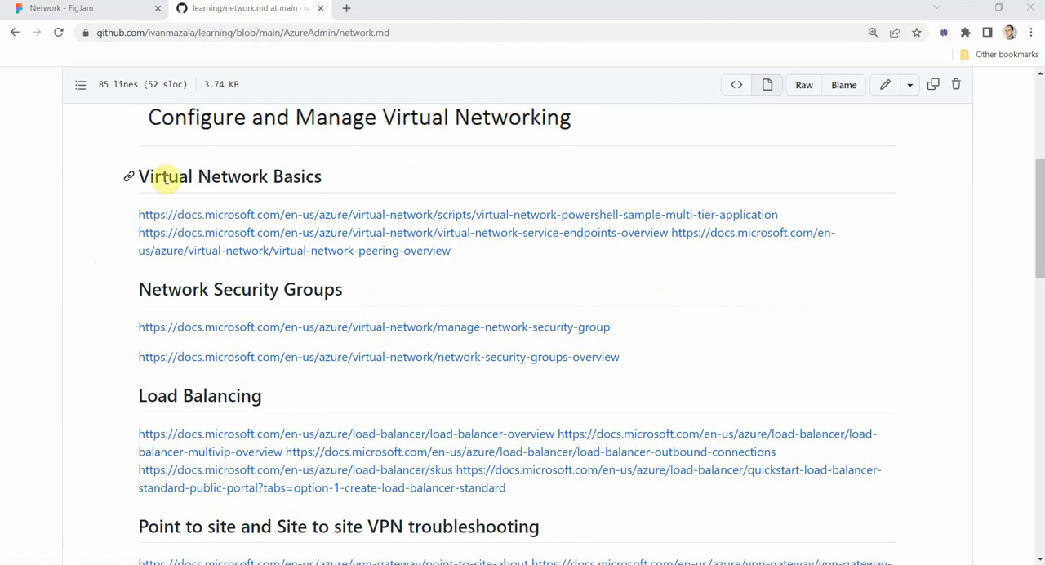
mouse_move(243, 202)
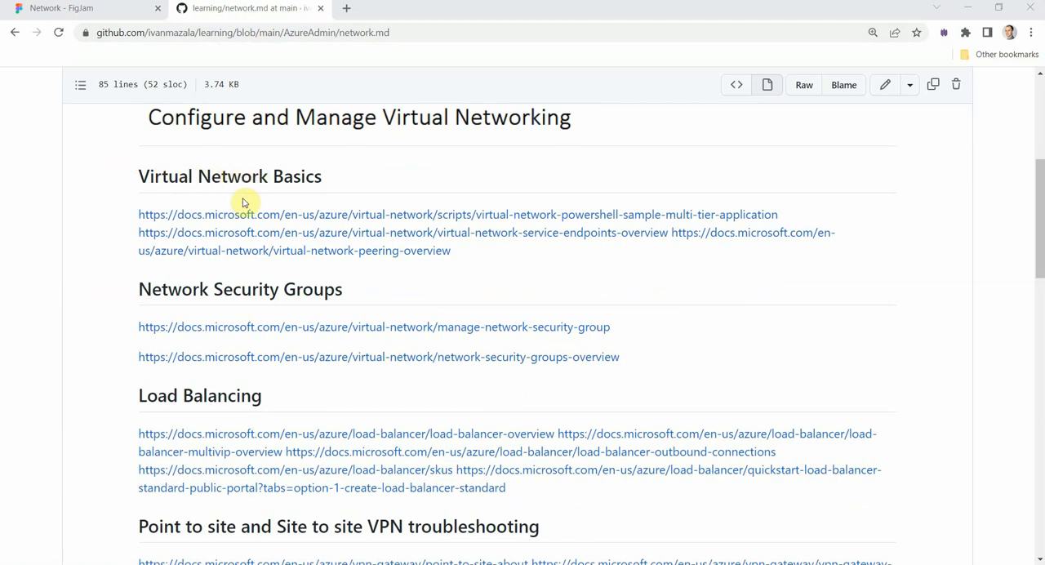
mouse_move(103, 206)
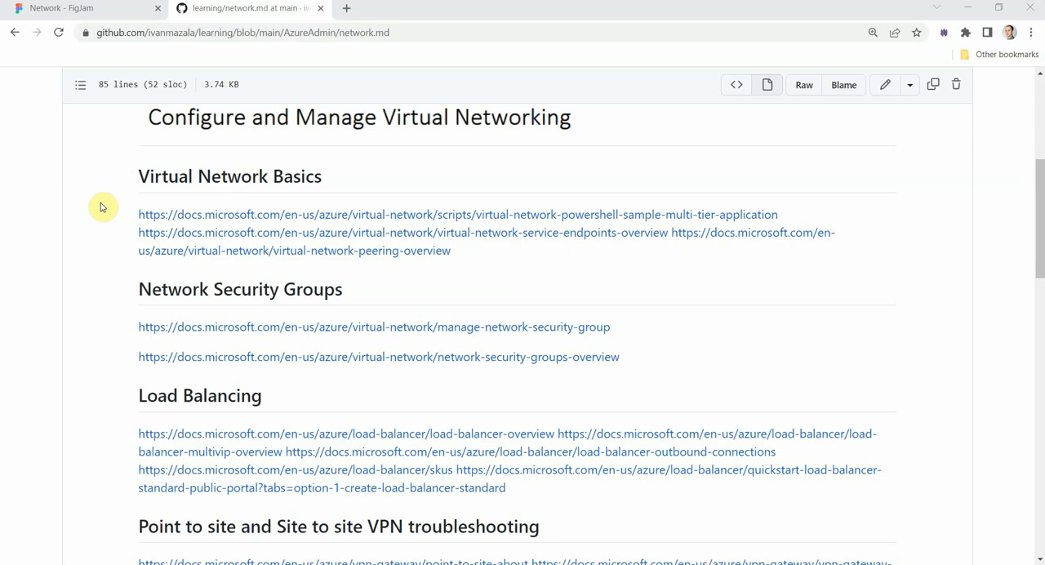
scroll(down, 3)
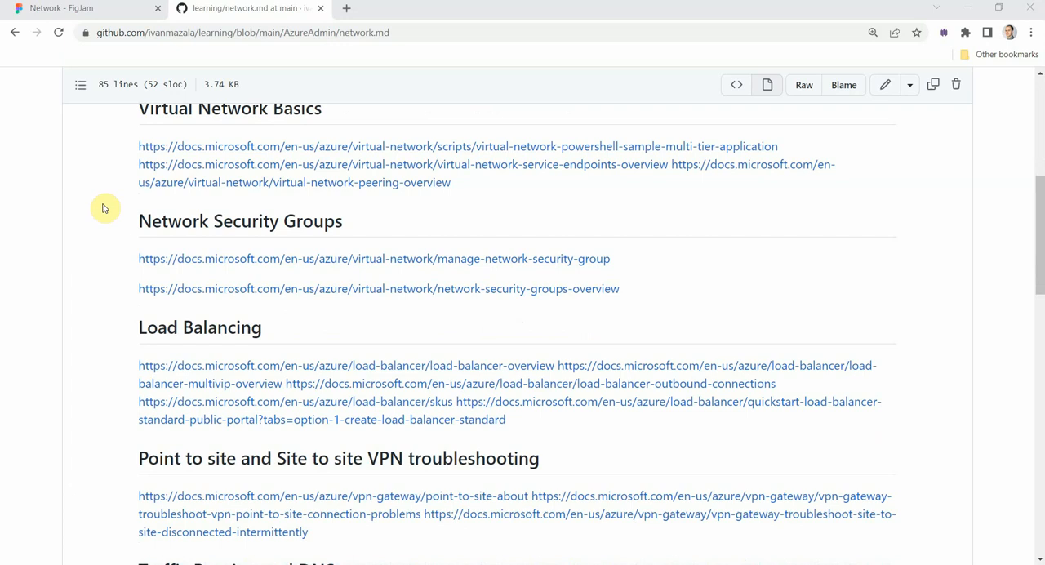
mouse_move(175, 221)
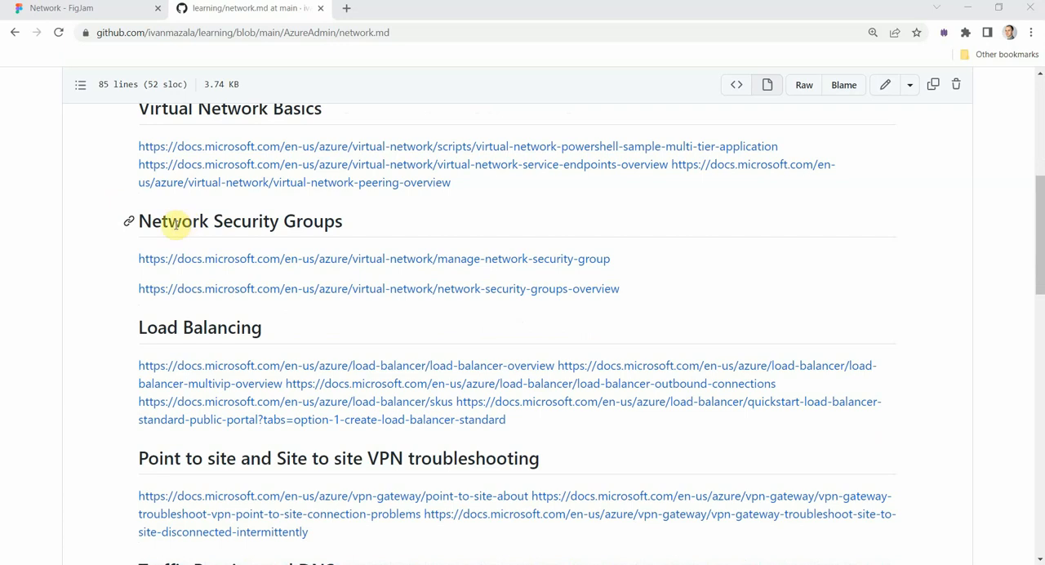
mouse_move(114, 222)
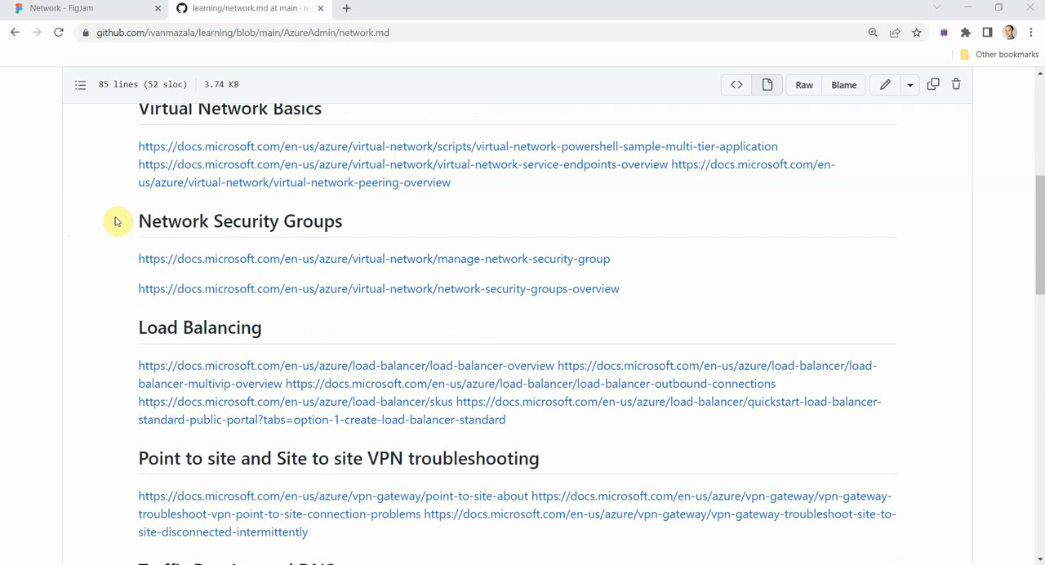
scroll(down, 3)
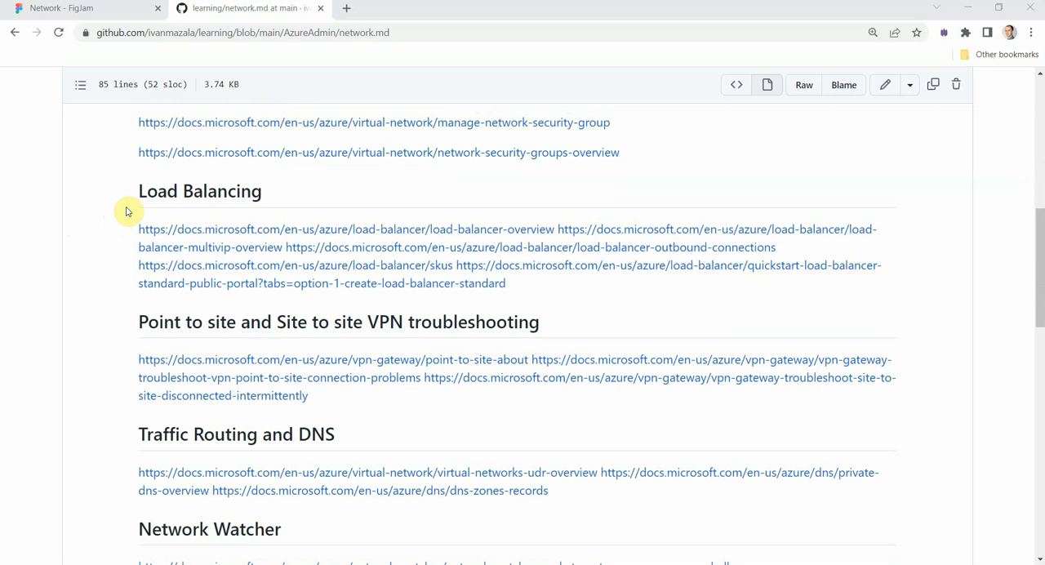
mouse_move(104, 207)
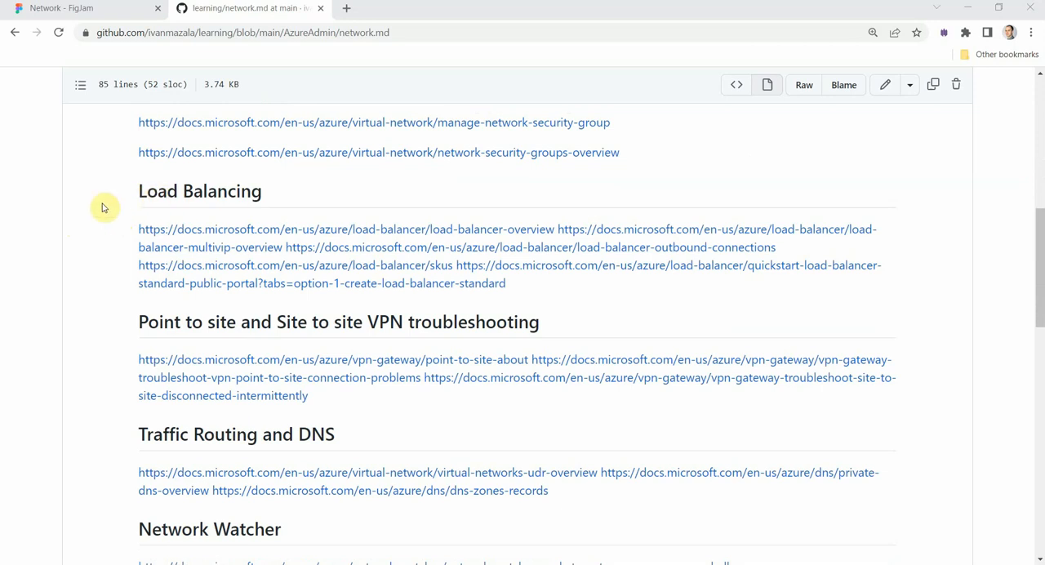
mouse_move(103, 202)
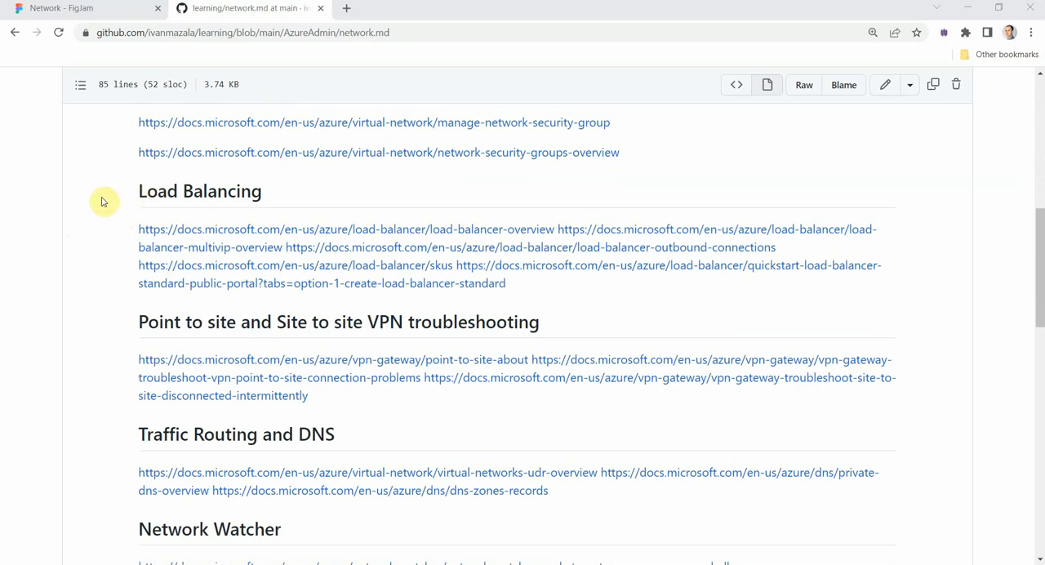
mouse_move(123, 224)
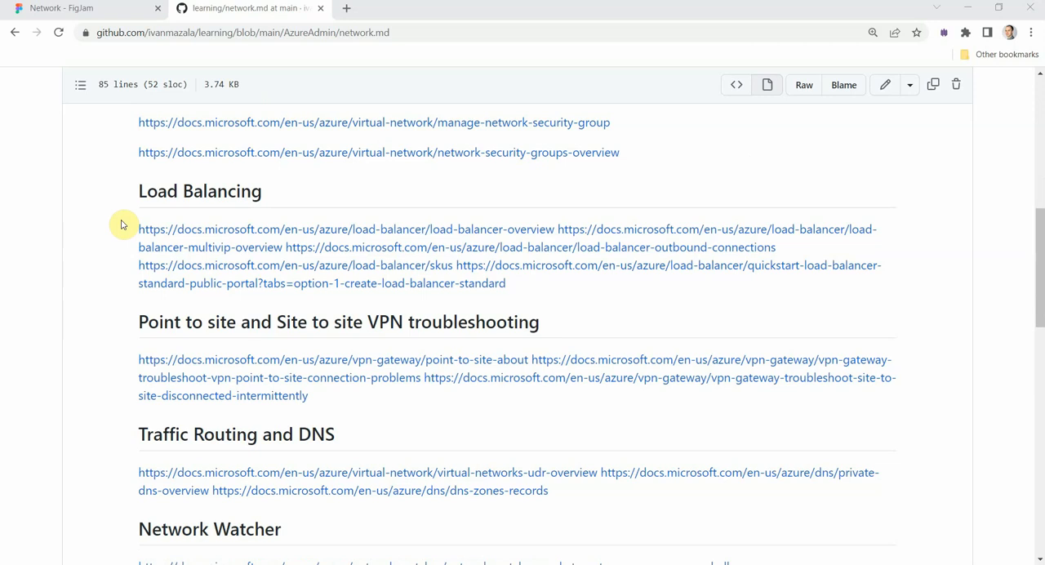
mouse_move(731, 259)
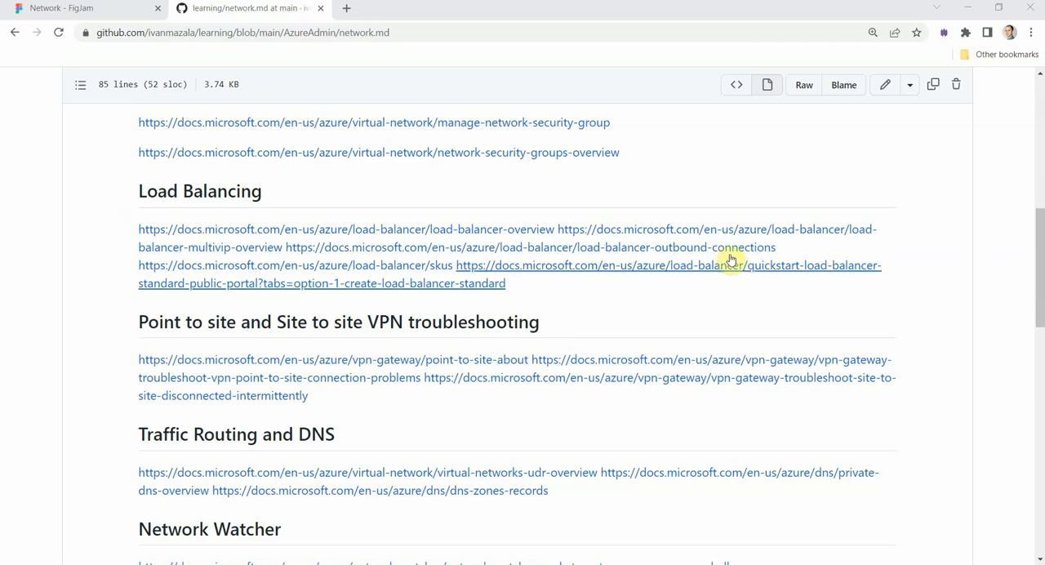
mouse_move(693, 266)
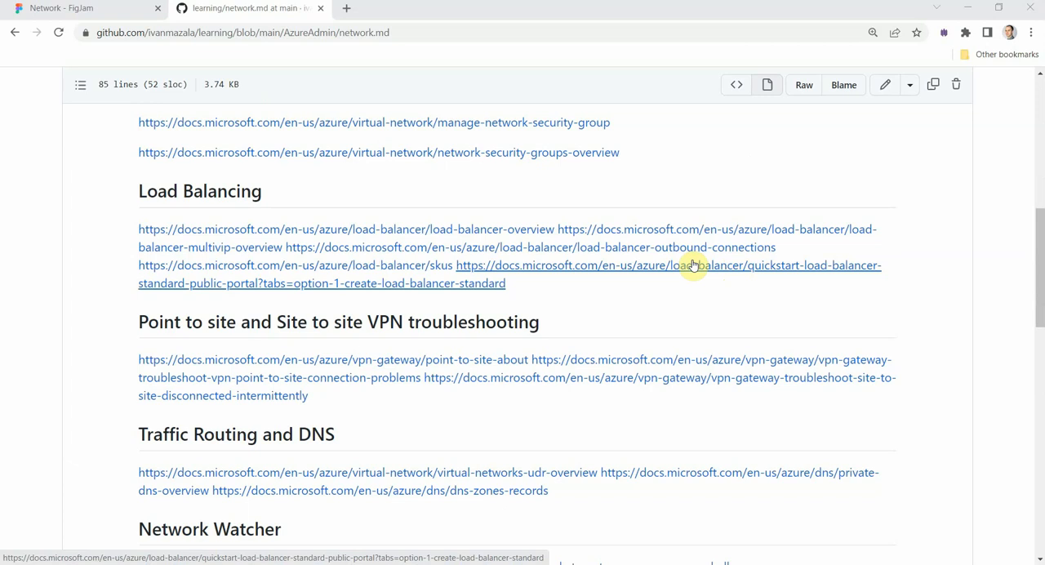
mouse_move(731, 265)
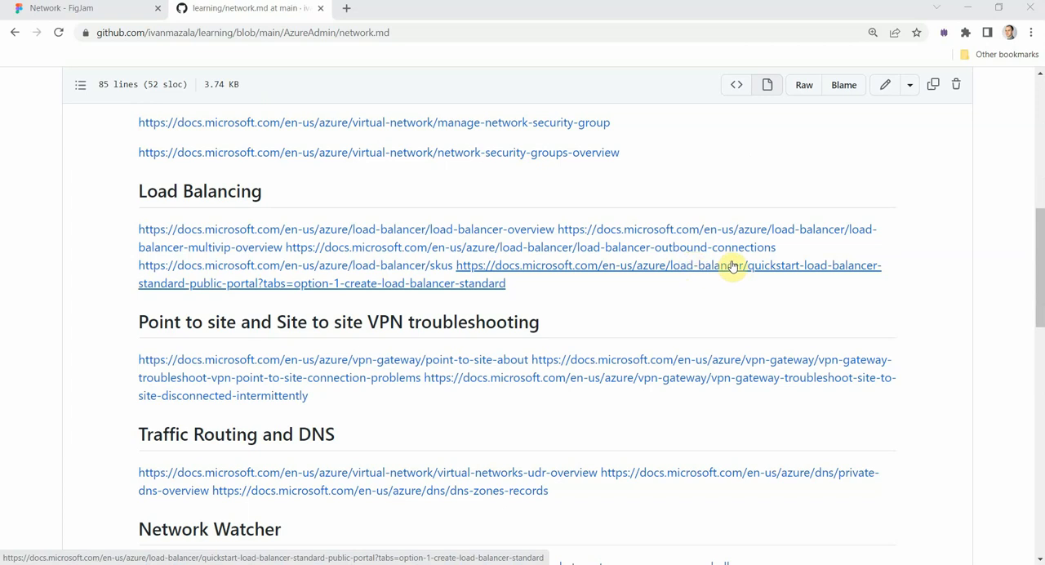
mouse_move(726, 265)
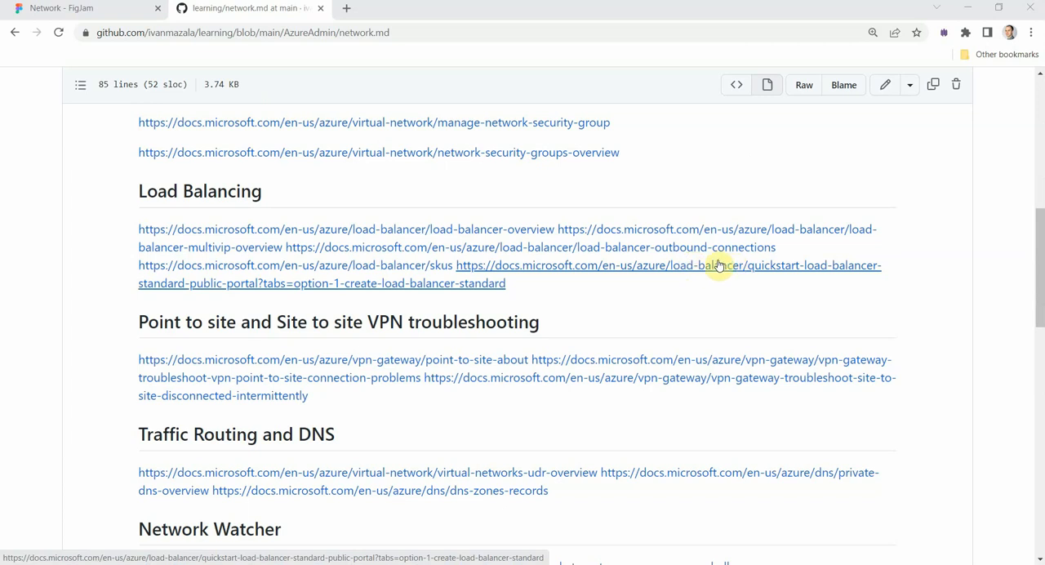
scroll(down, 3)
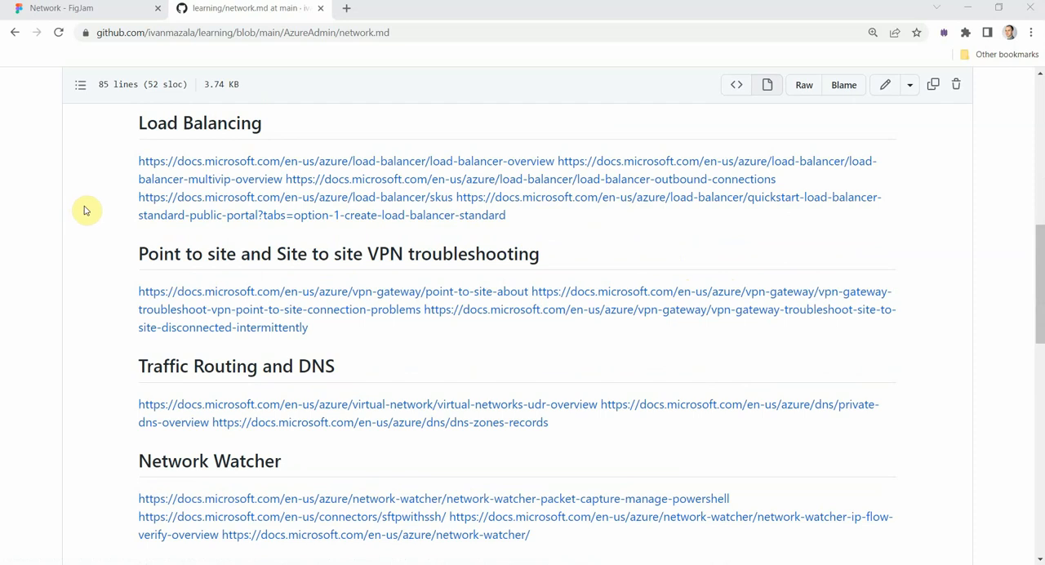
mouse_move(368, 254)
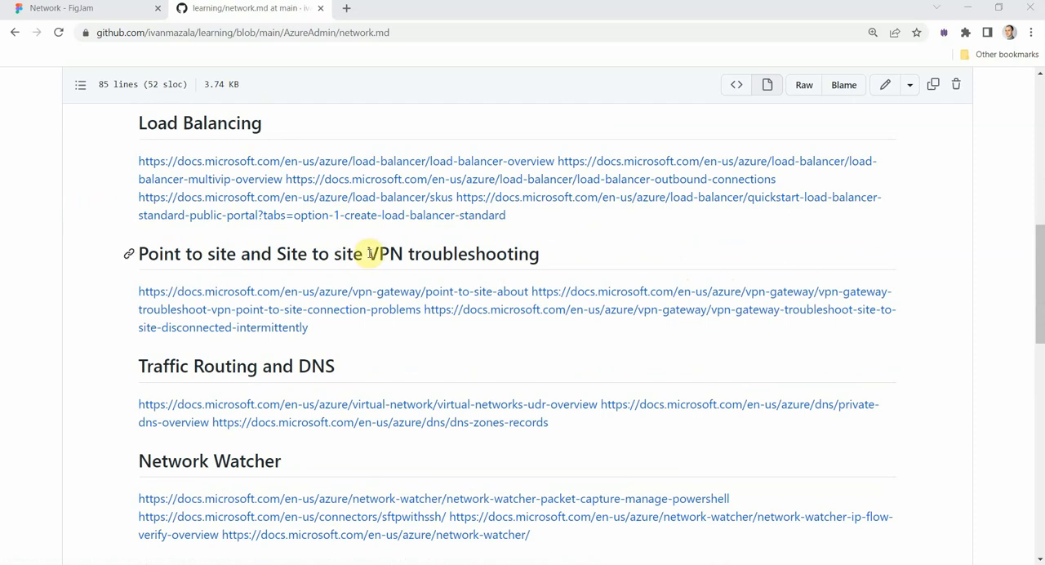
mouse_move(163, 259)
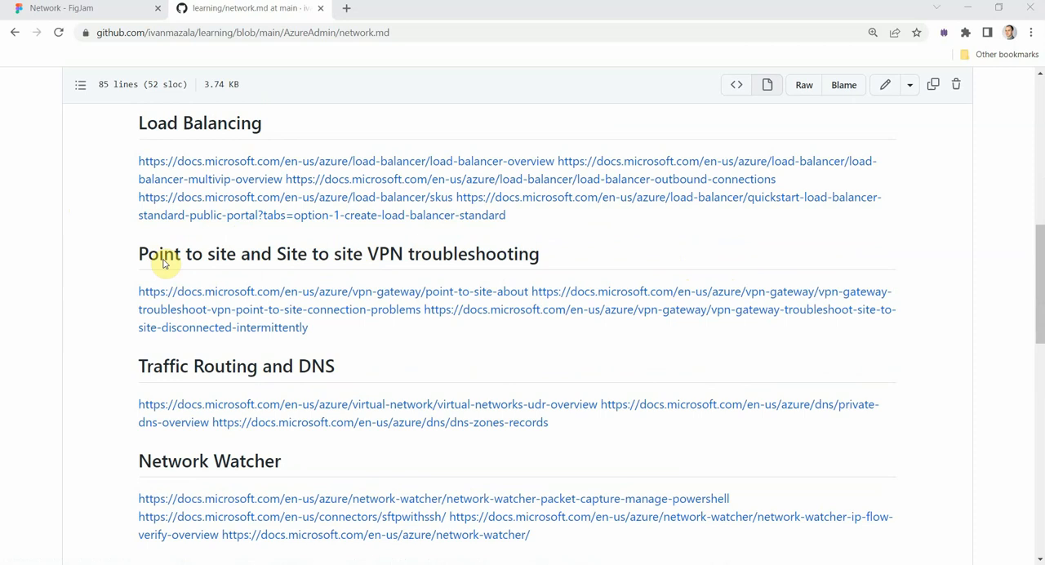
mouse_move(67, 242)
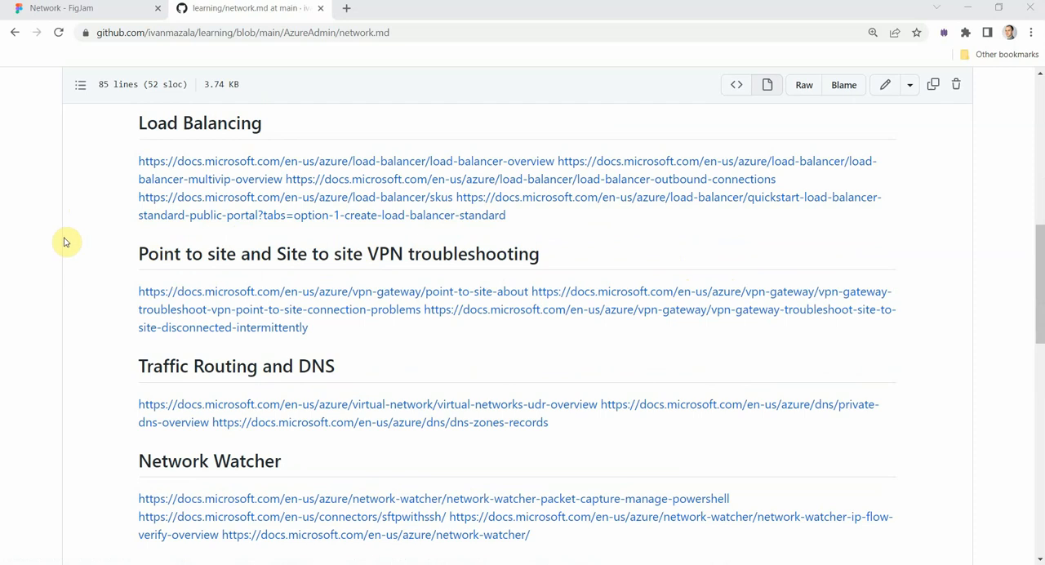
mouse_move(77, 244)
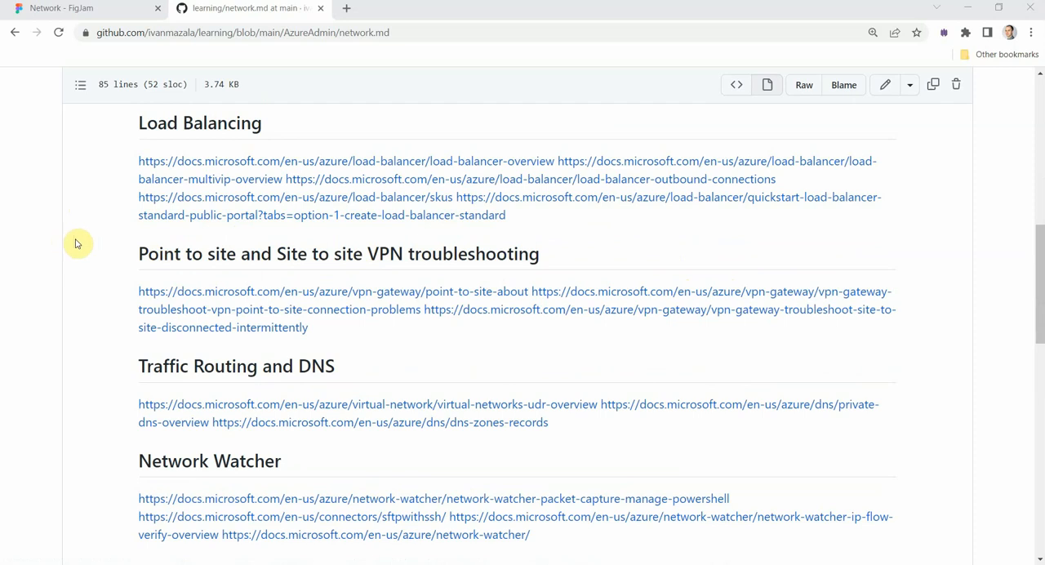
mouse_move(664, 322)
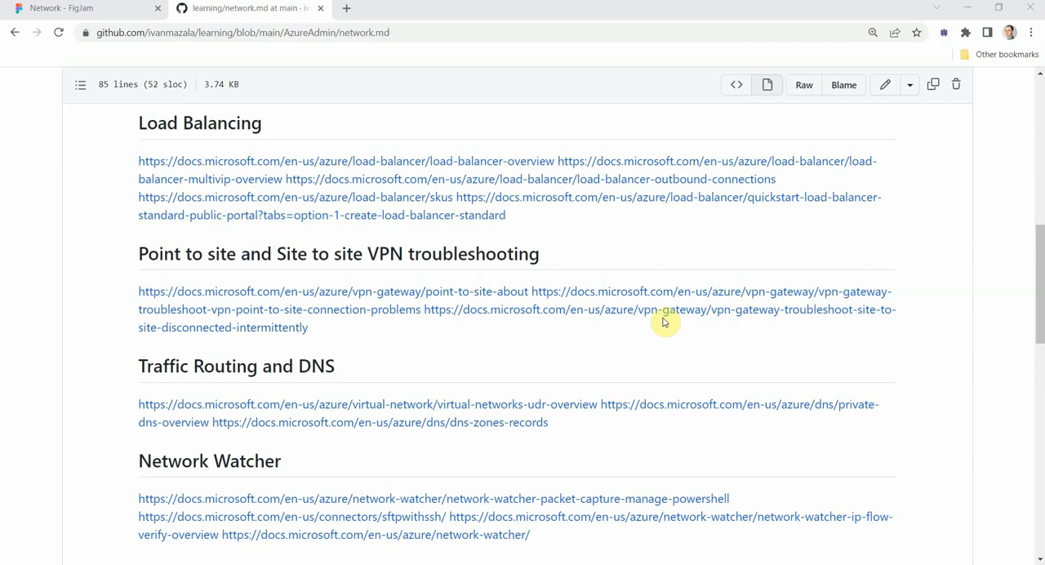
mouse_move(585, 310)
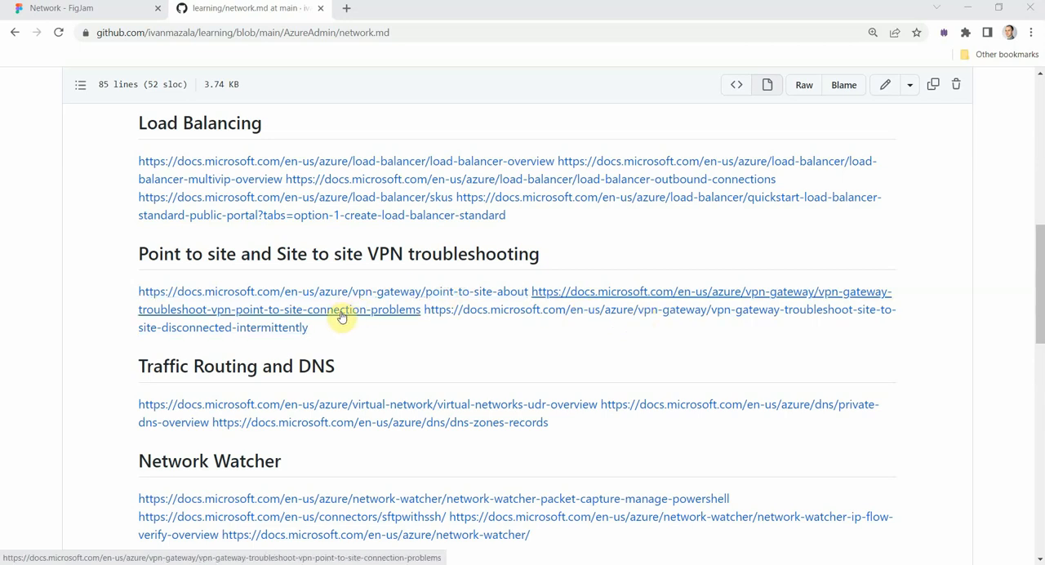
scroll(down, 3)
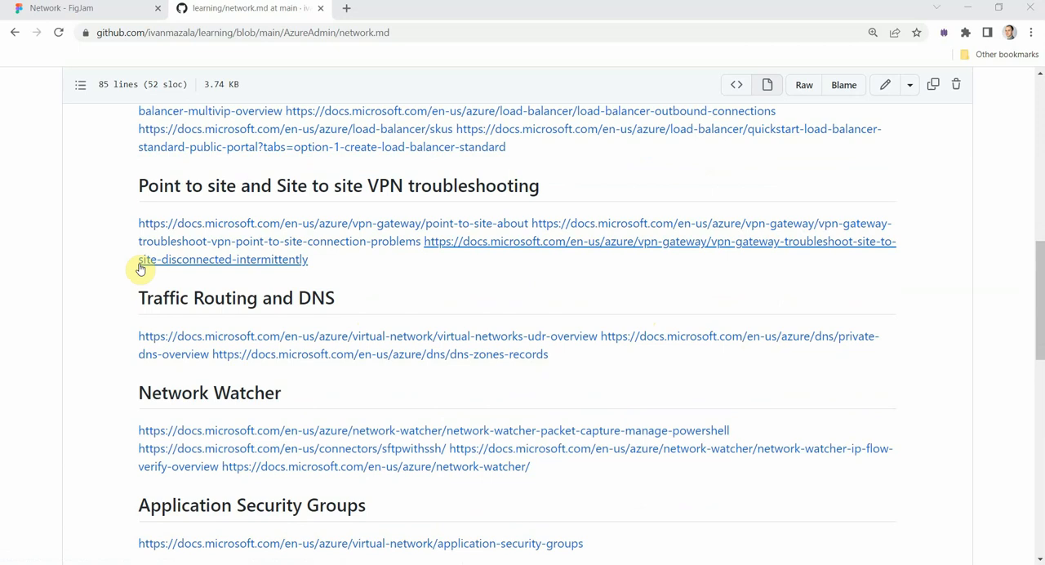
mouse_move(57, 286)
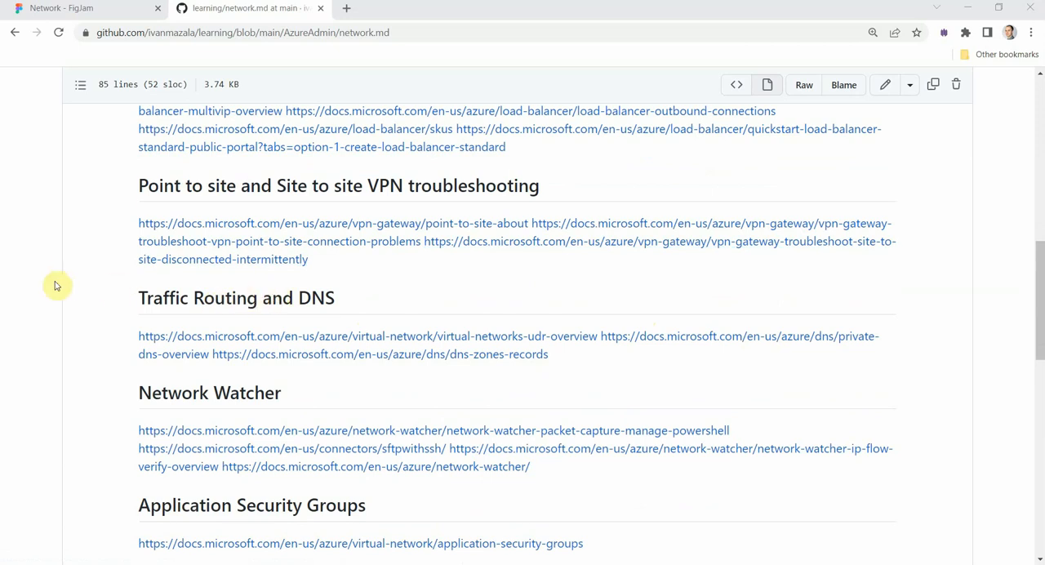
mouse_move(73, 283)
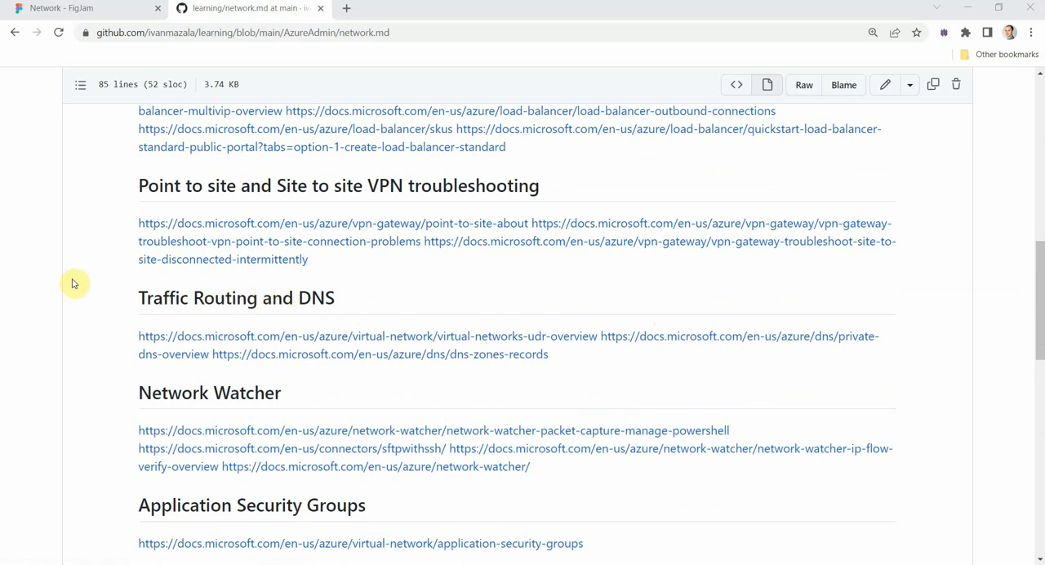
scroll(down, 3)
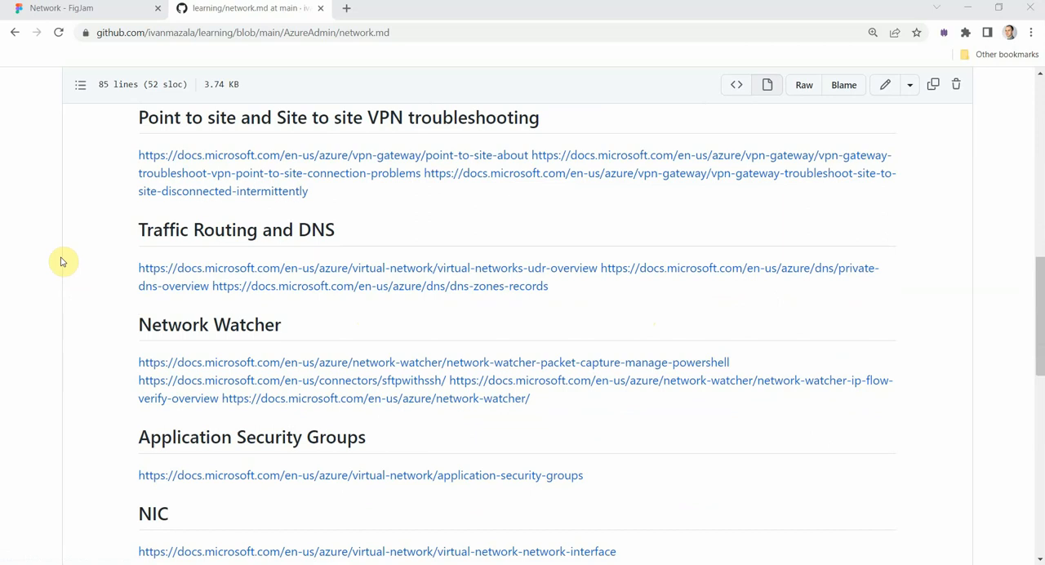
scroll(down, 3)
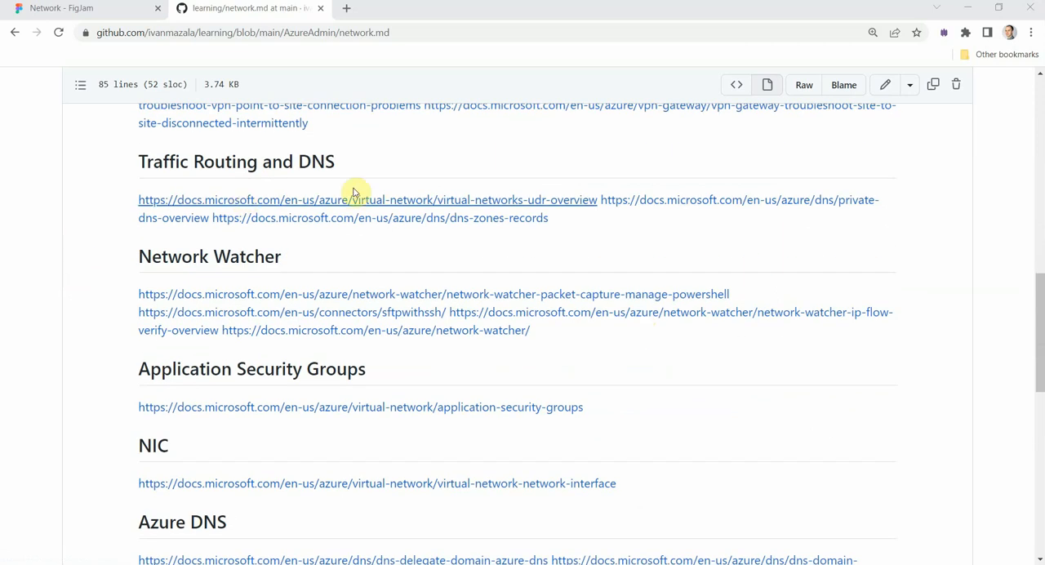
mouse_move(478, 218)
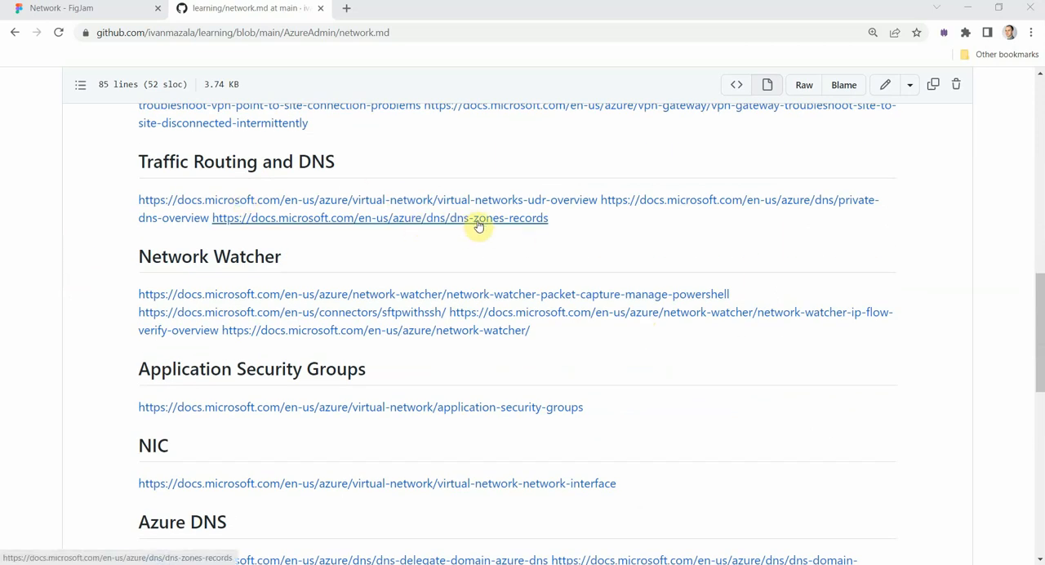
mouse_move(245, 249)
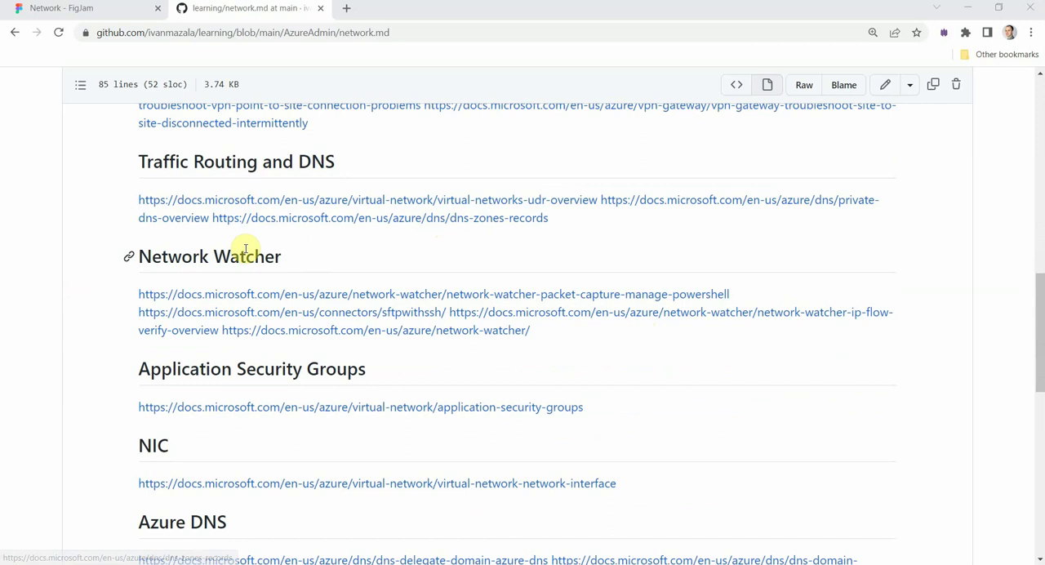
mouse_move(263, 256)
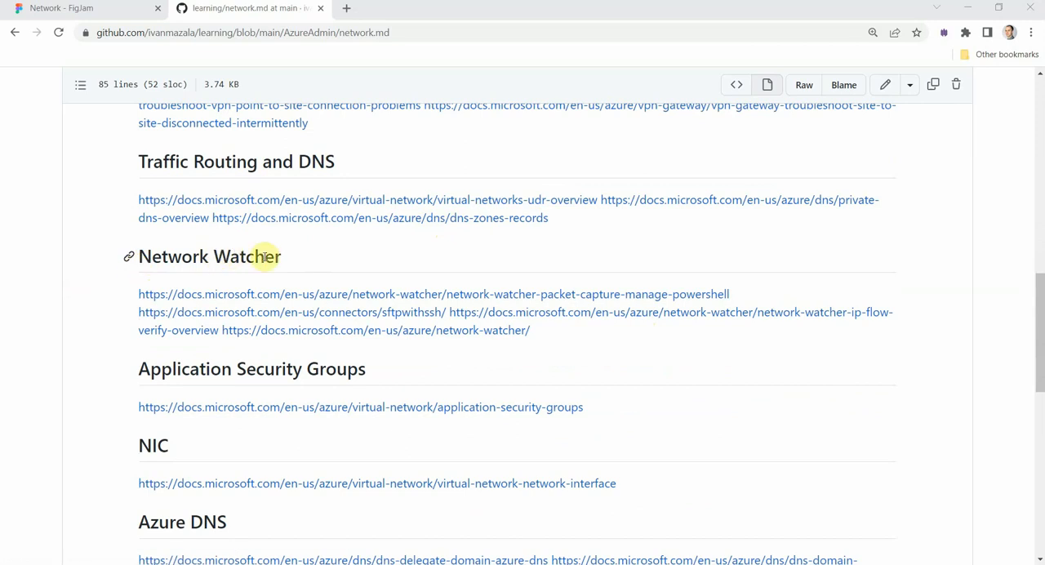
mouse_move(287, 258)
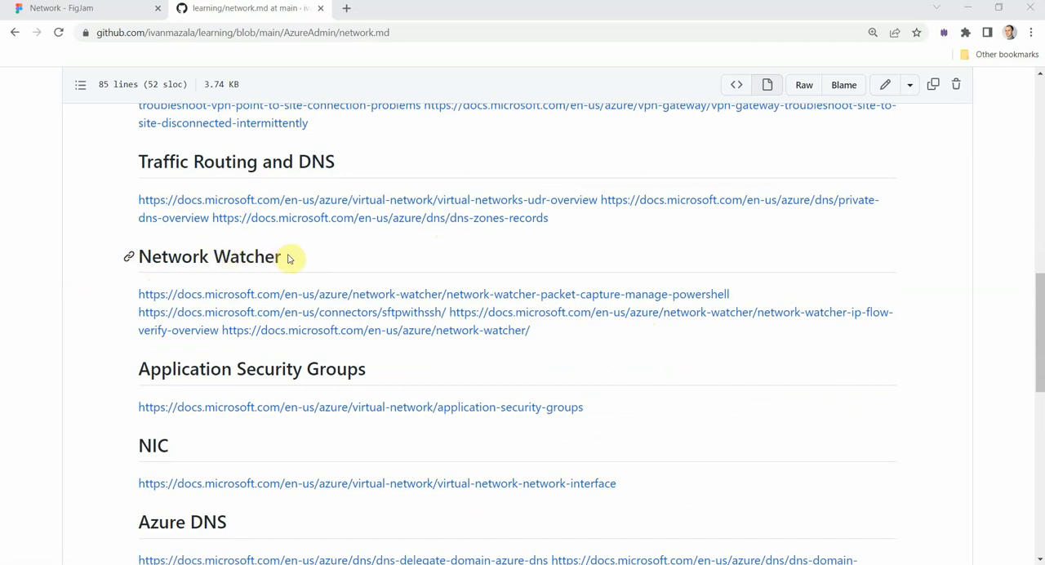
mouse_move(319, 262)
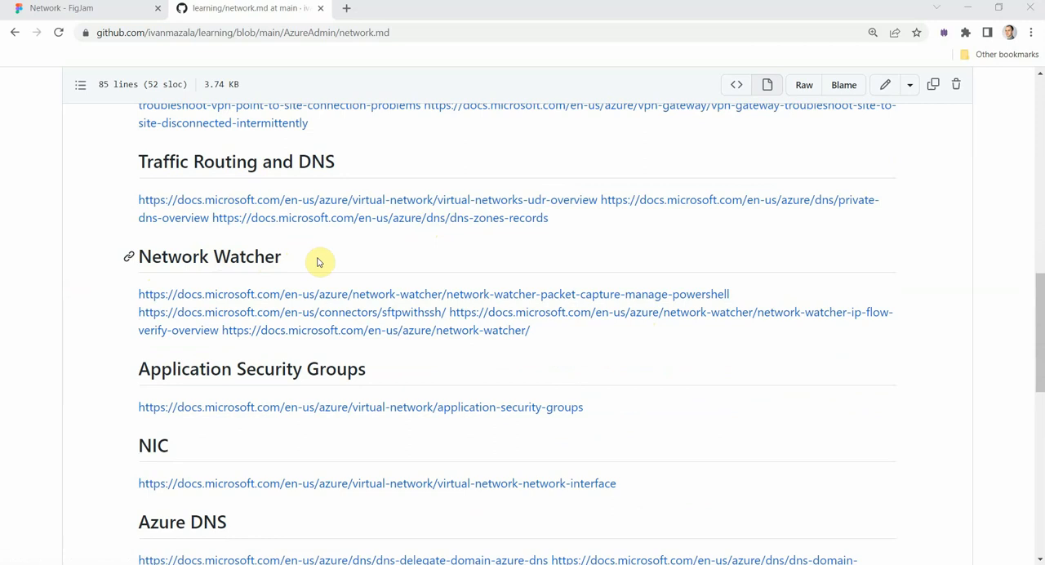
mouse_move(608, 298)
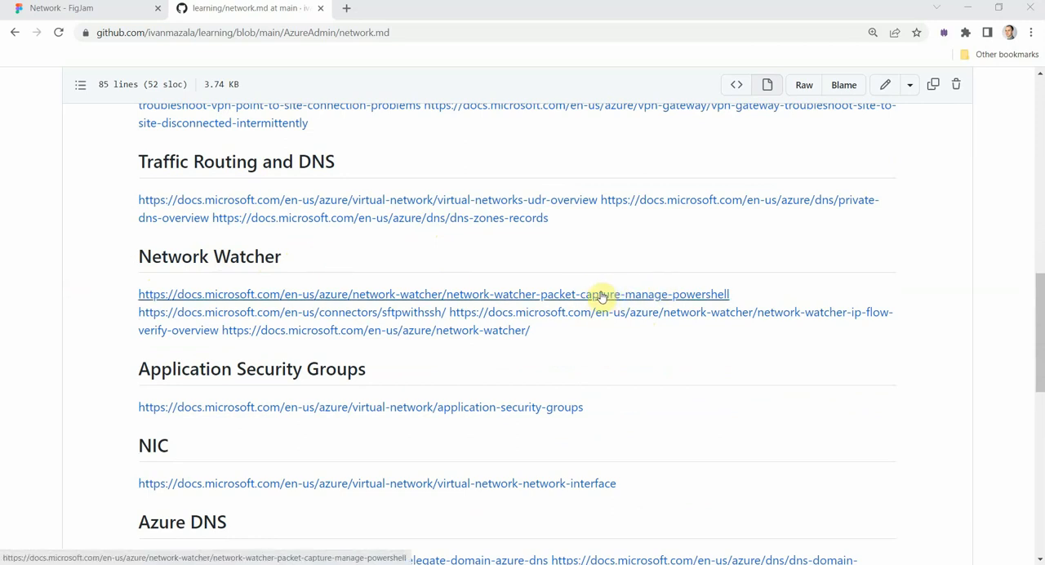
mouse_move(581, 294)
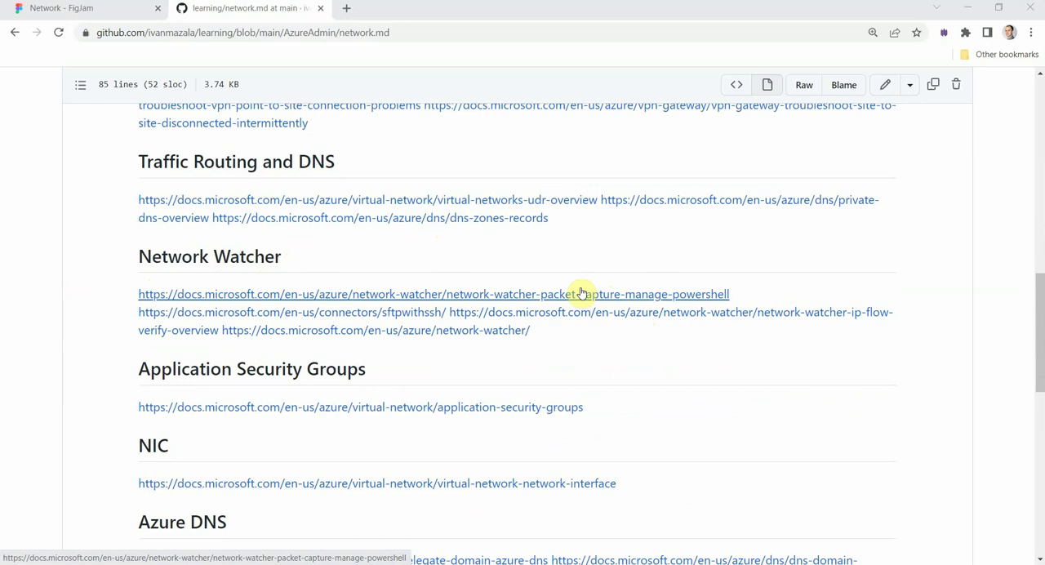
mouse_move(773, 304)
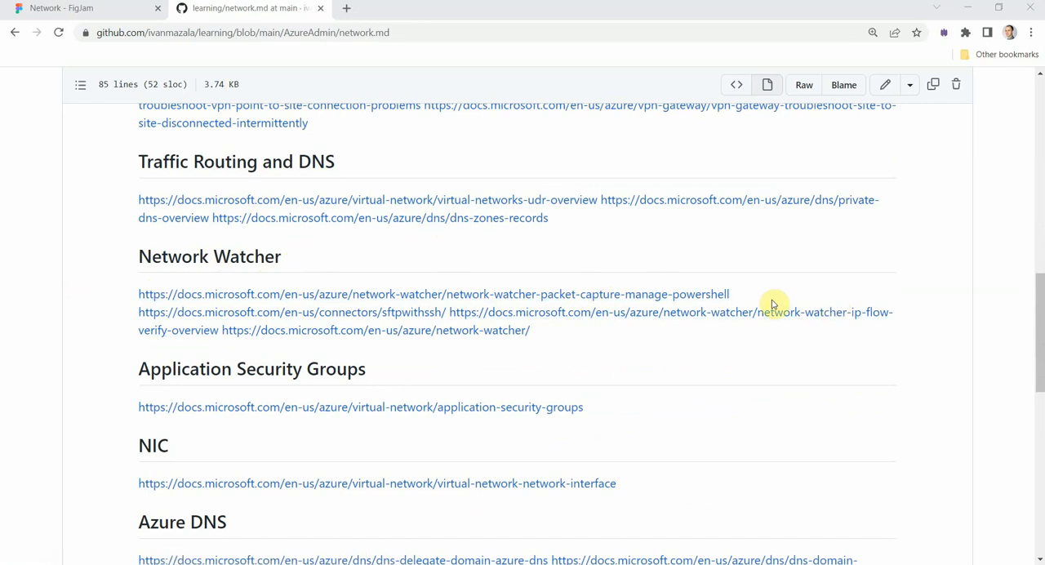
Step: Finish reading network.md to the end, then switch to the Network FigJam board
scroll(down, 3)
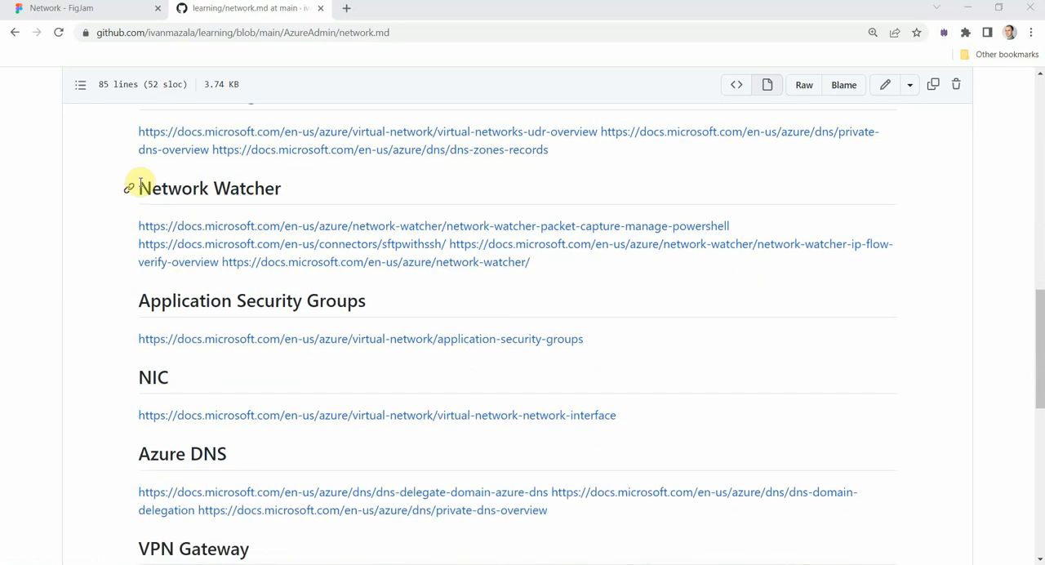
mouse_move(129, 285)
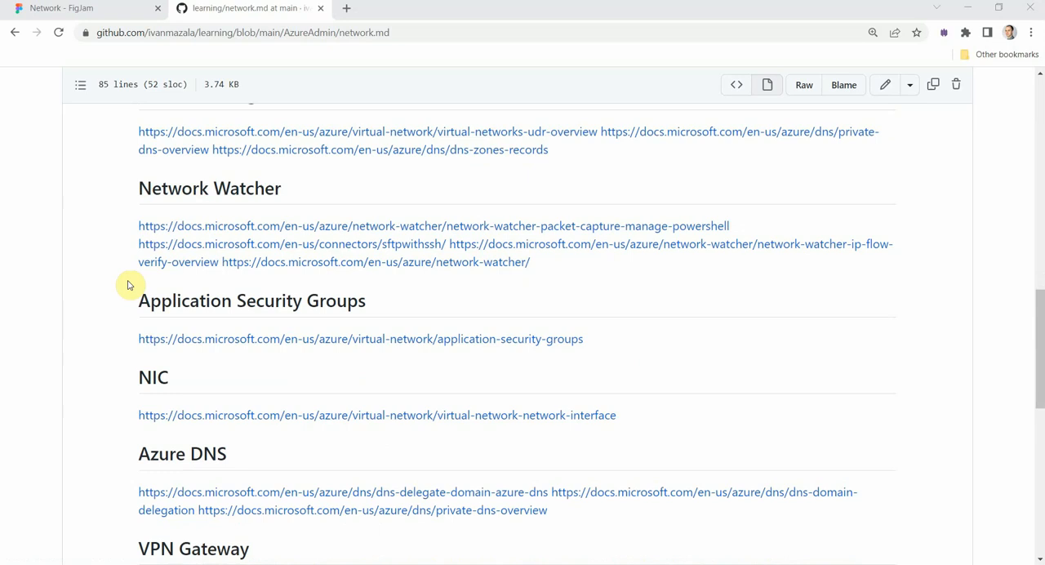
mouse_move(359, 300)
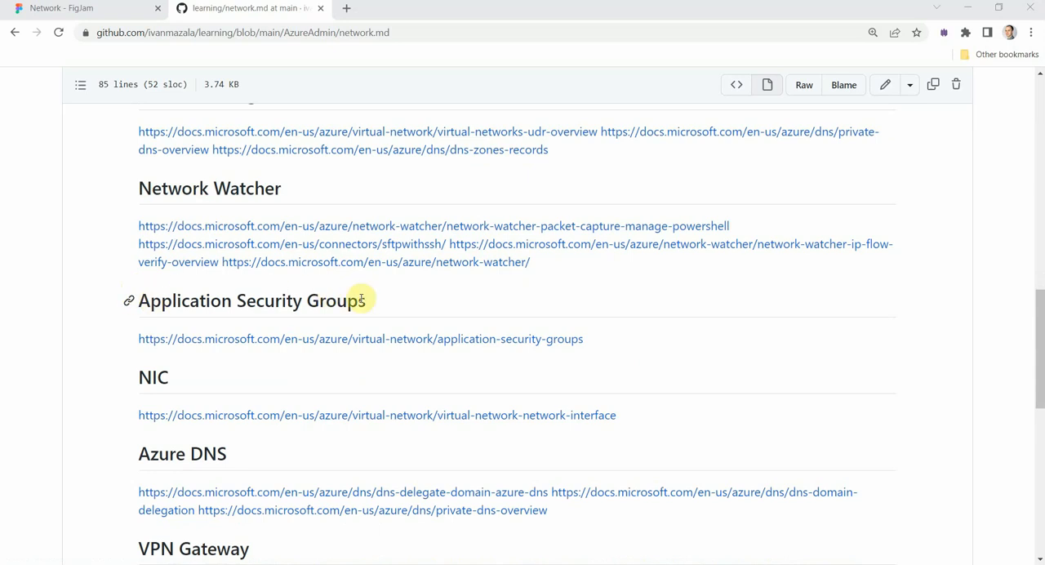
mouse_move(368, 302)
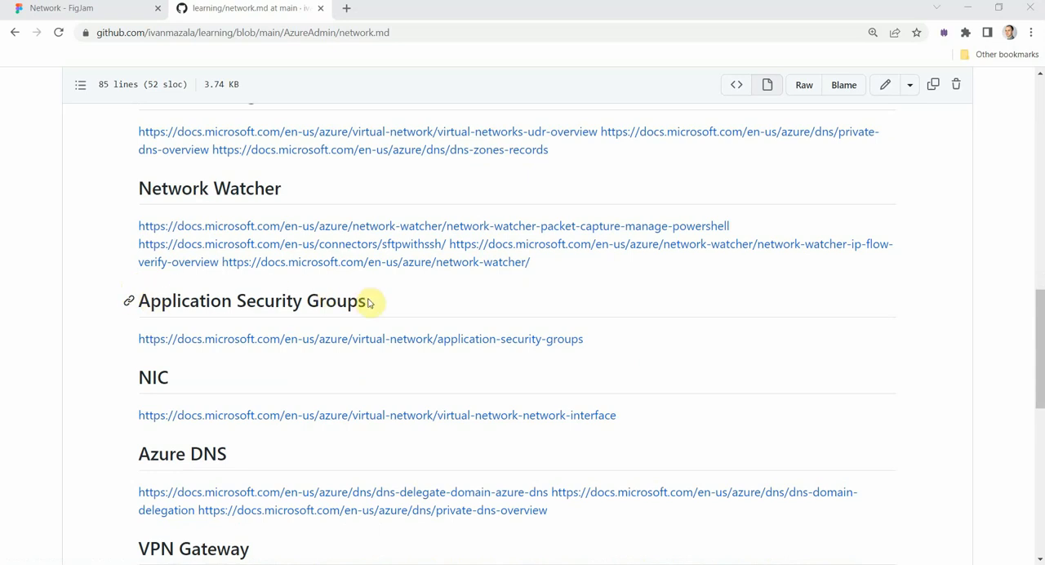
mouse_move(215, 301)
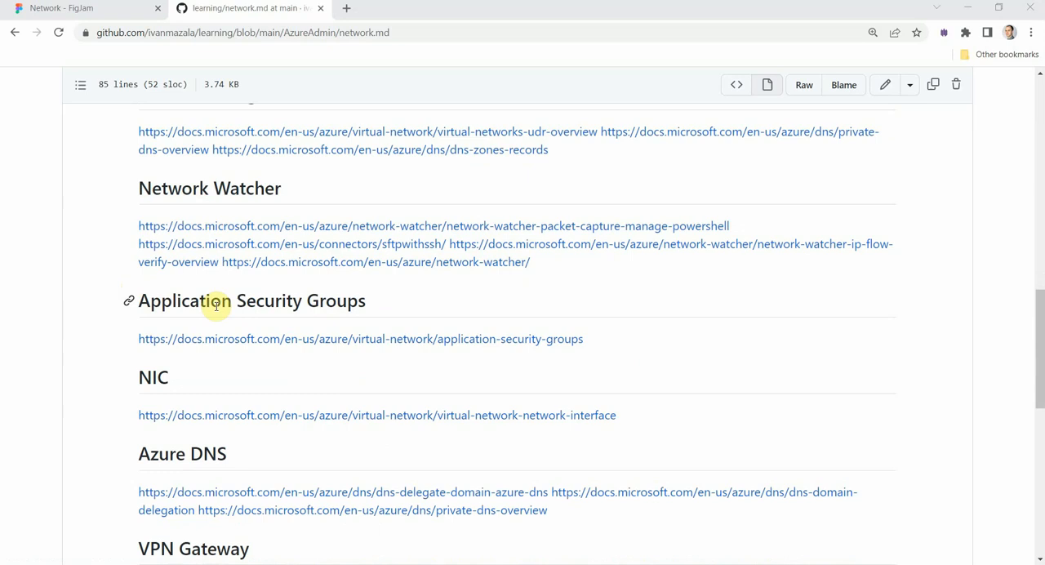
mouse_move(270, 301)
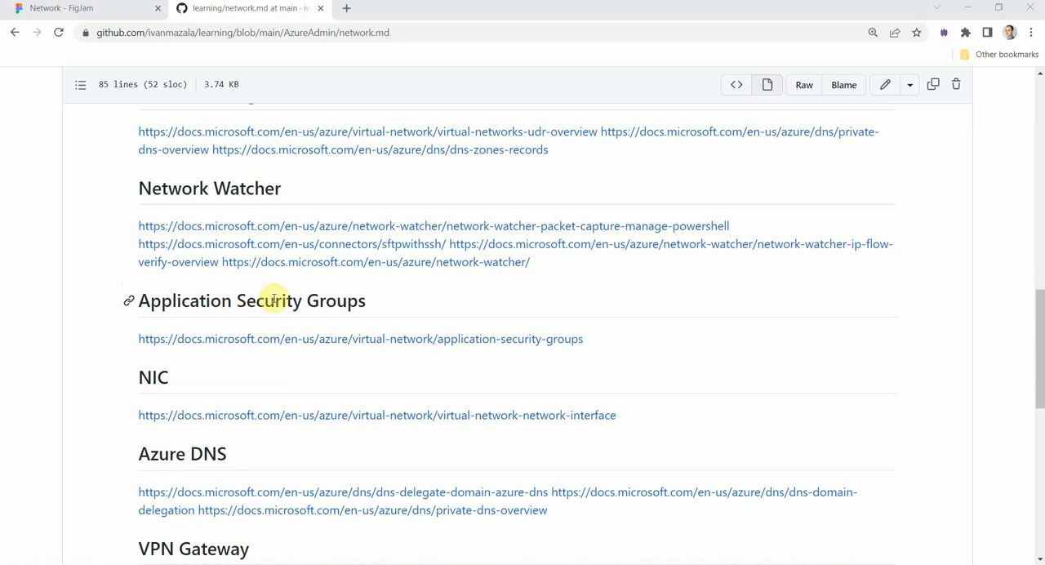
mouse_move(355, 381)
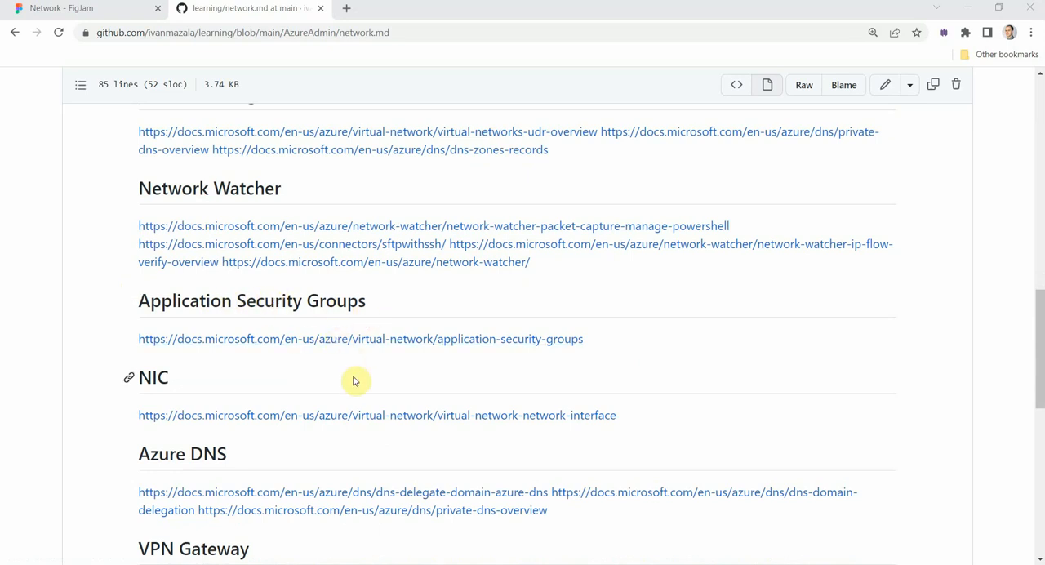
scroll(down, 3)
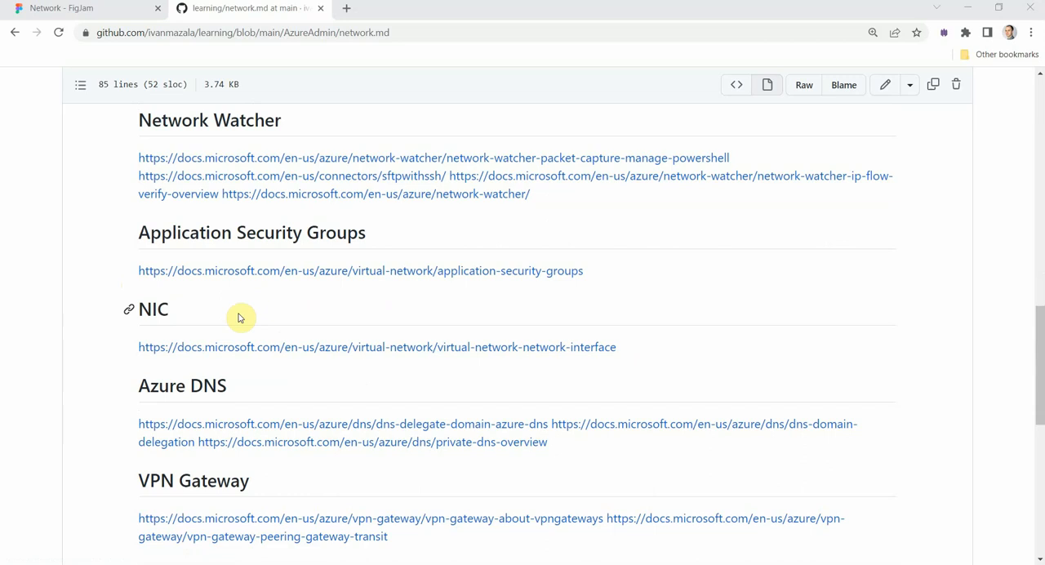
mouse_move(172, 313)
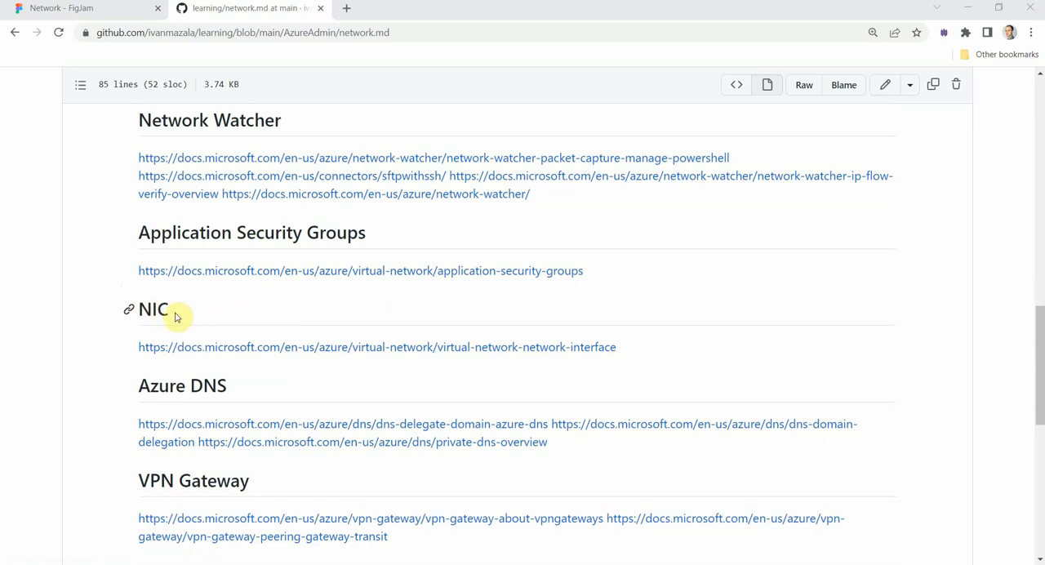
mouse_move(164, 297)
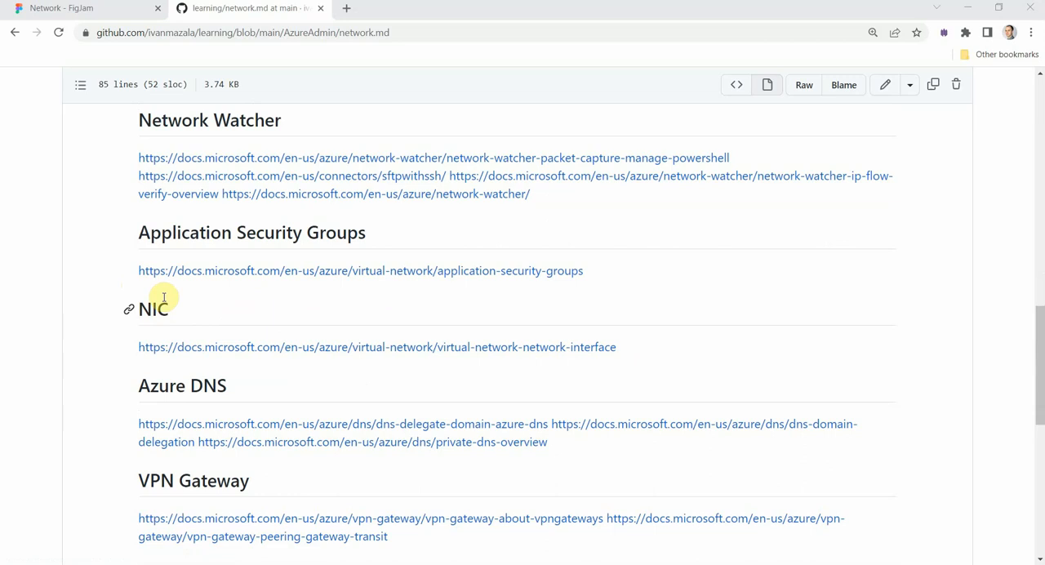
mouse_move(333, 335)
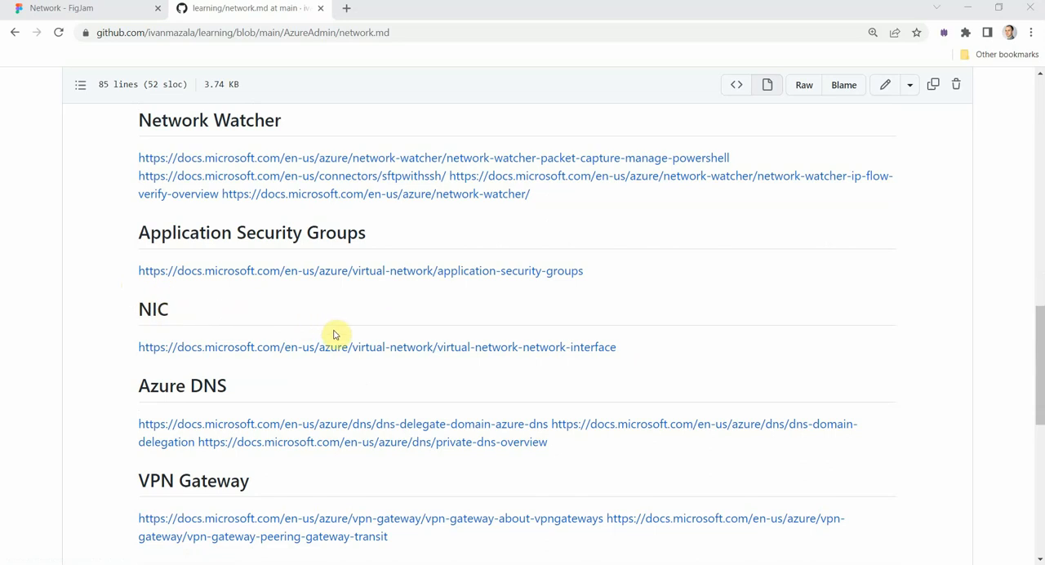
mouse_move(412, 365)
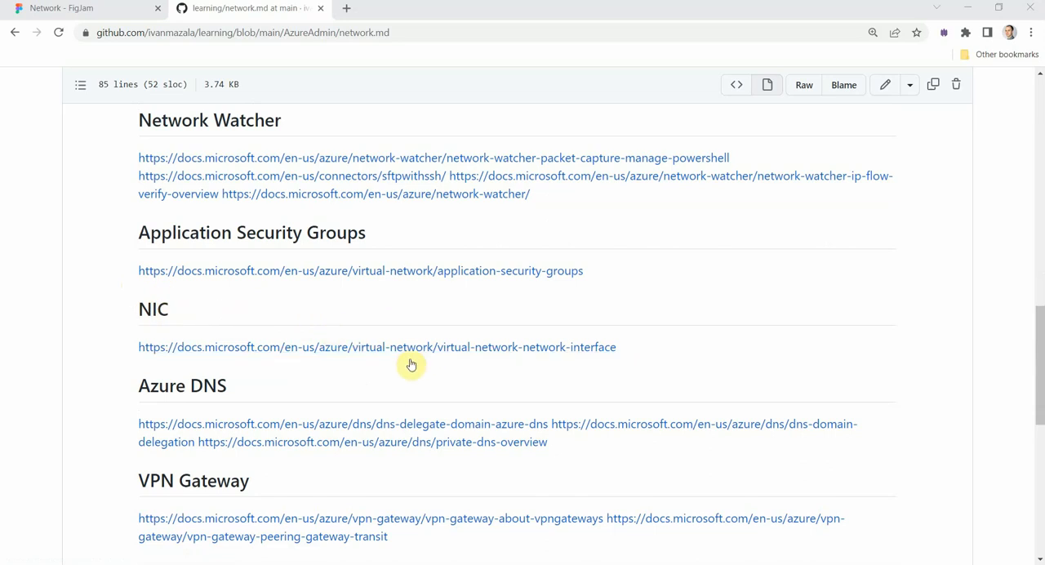
scroll(down, 3)
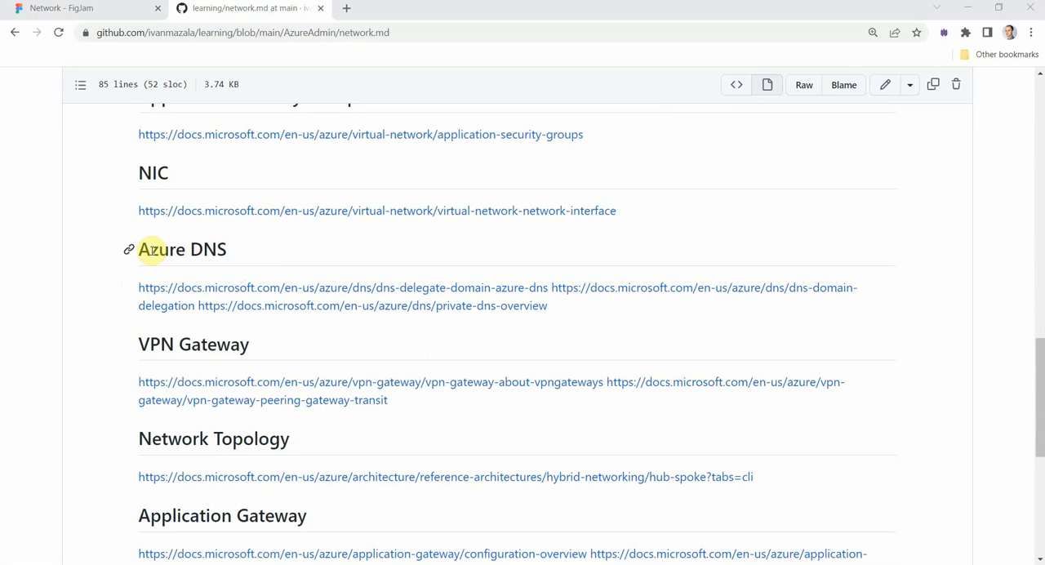
mouse_move(284, 264)
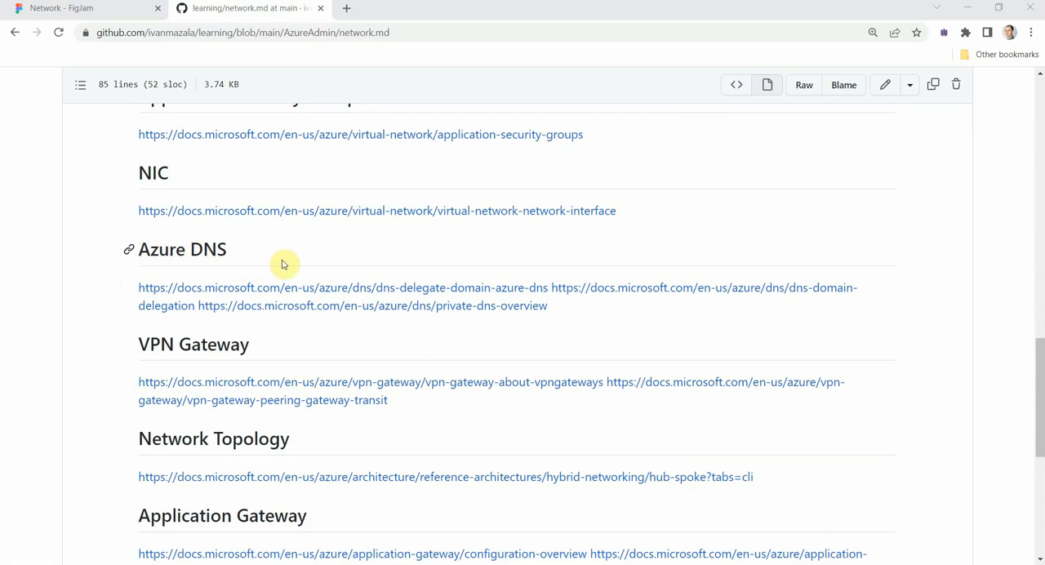
mouse_move(343, 271)
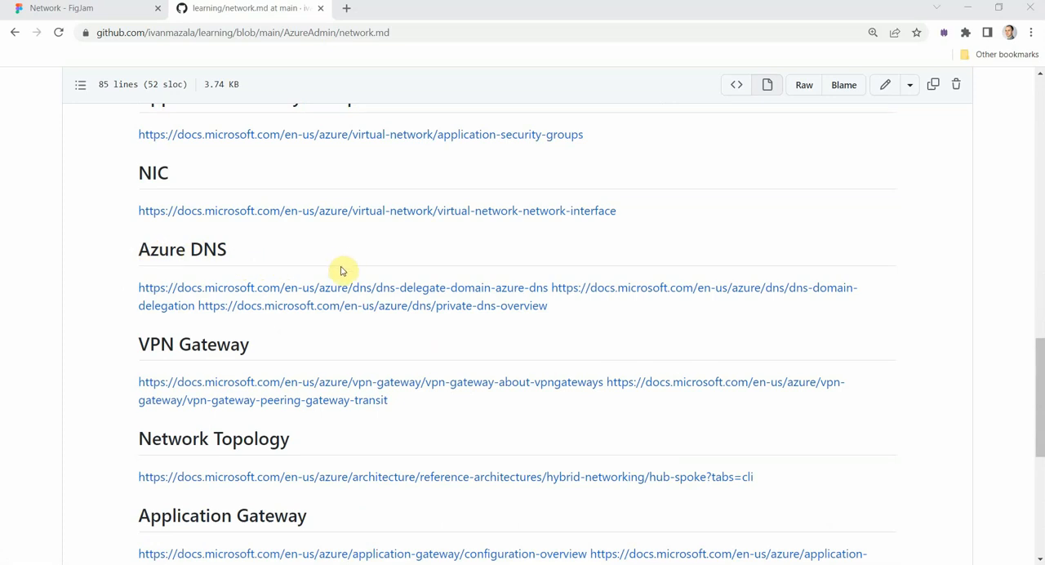
mouse_move(319, 356)
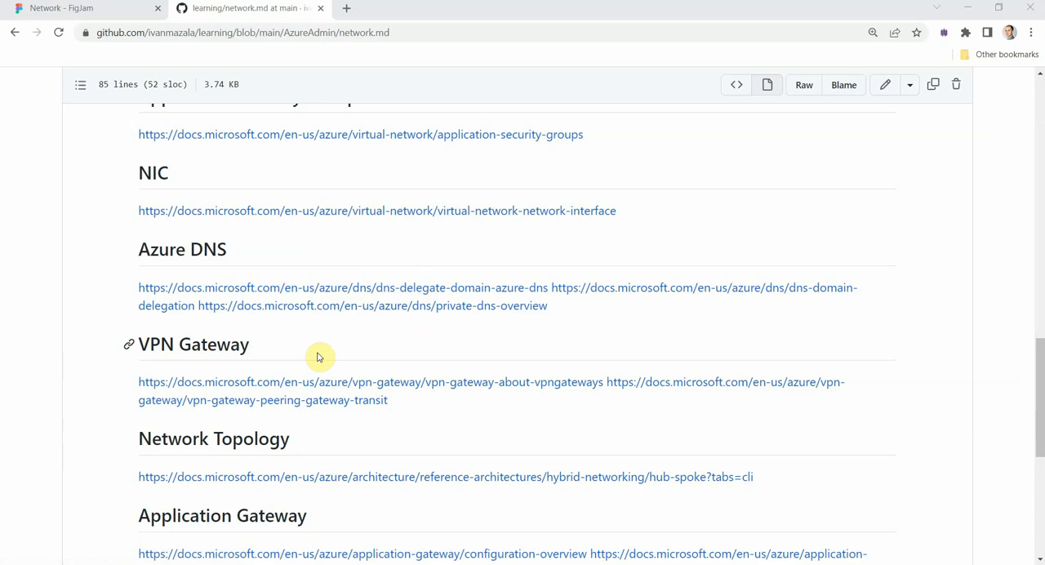
mouse_move(331, 334)
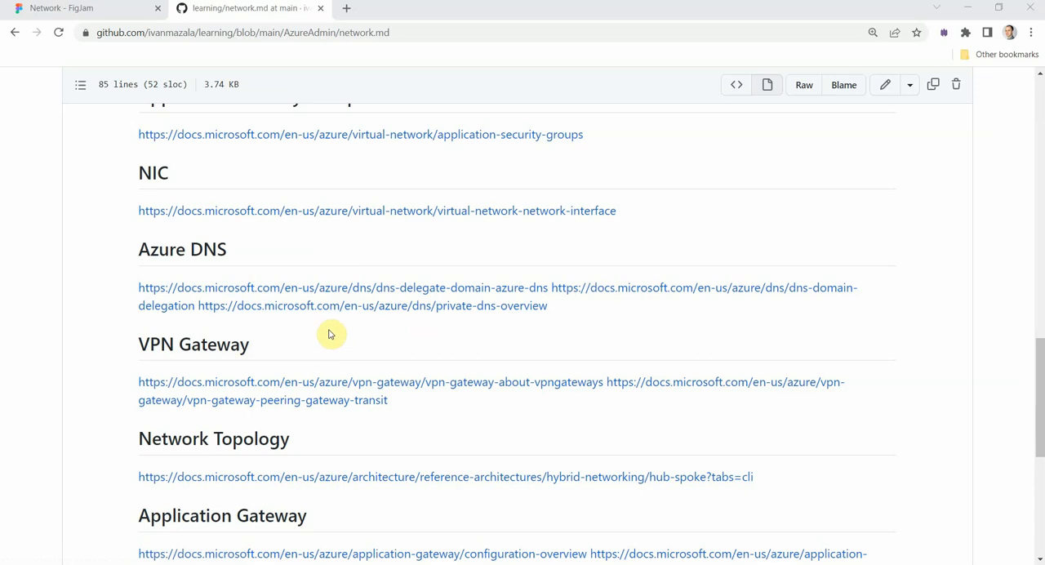
mouse_move(349, 327)
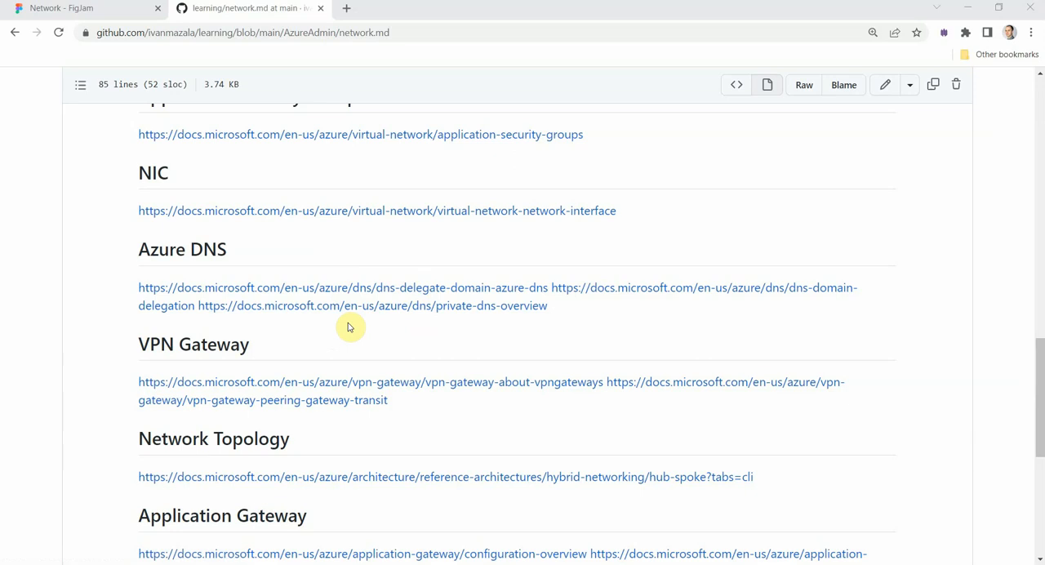
scroll(down, 3)
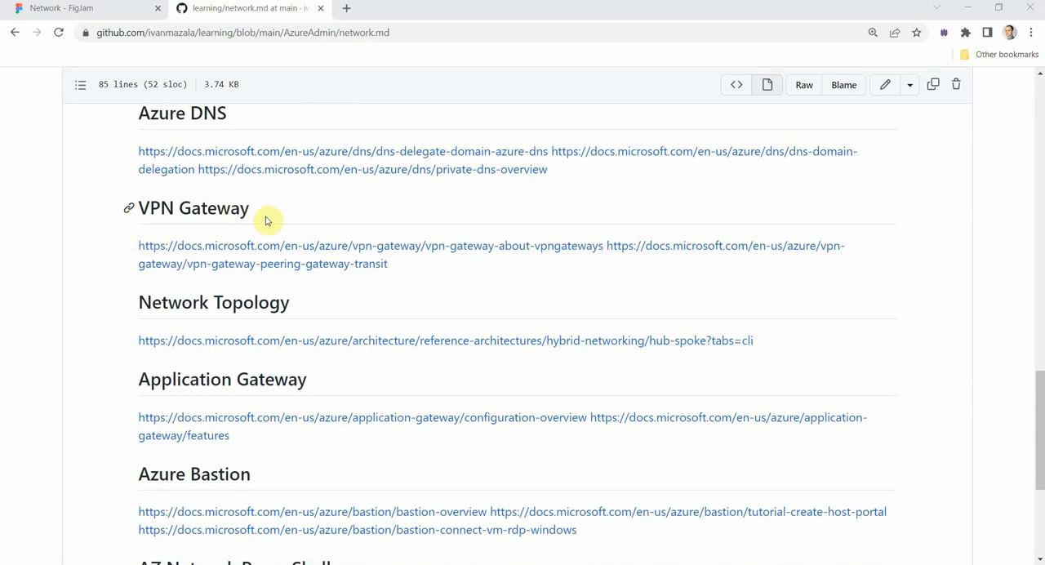
mouse_move(378, 211)
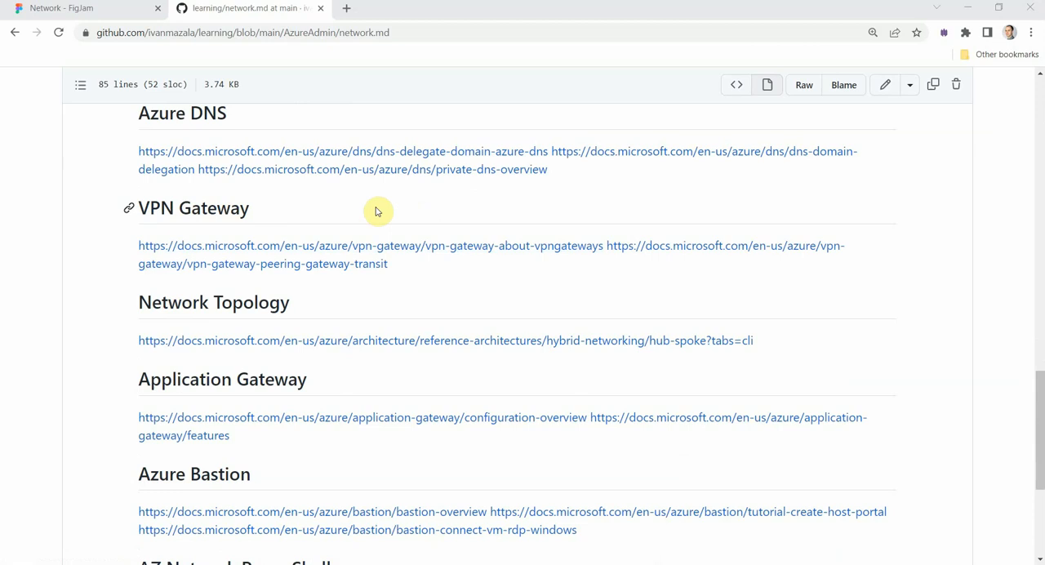
mouse_move(446, 283)
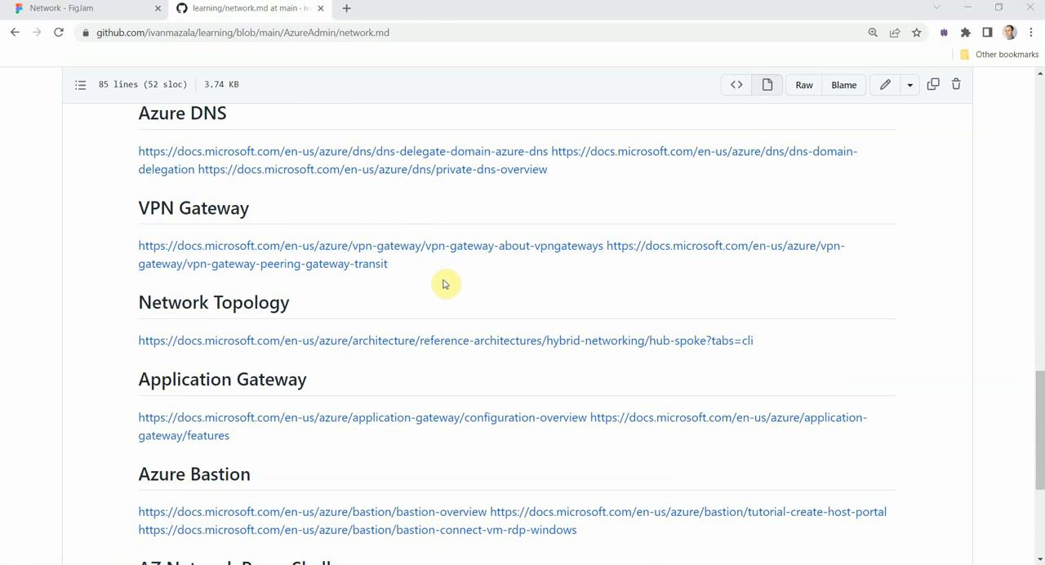
mouse_move(351, 264)
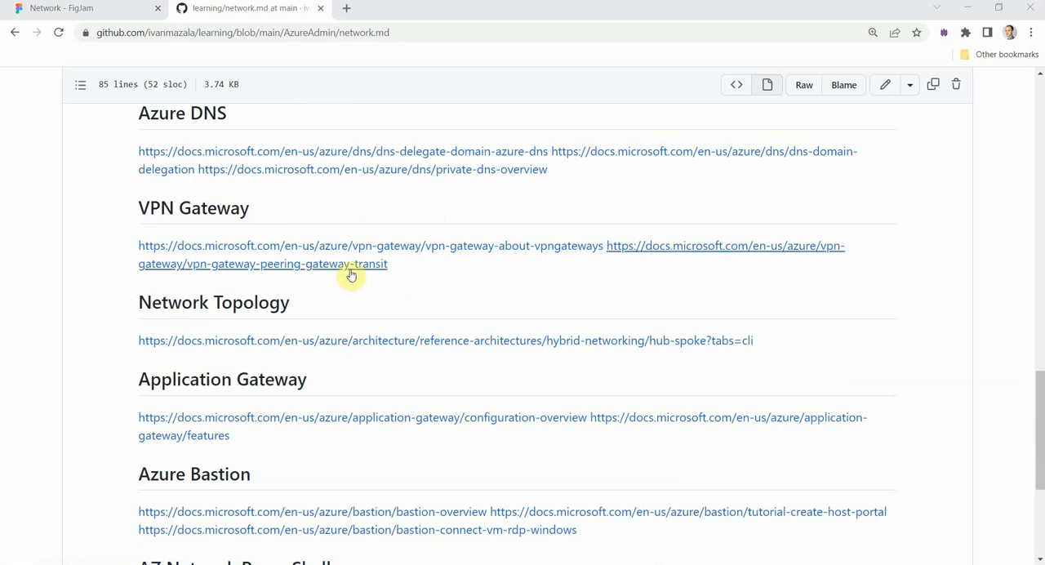
mouse_move(147, 329)
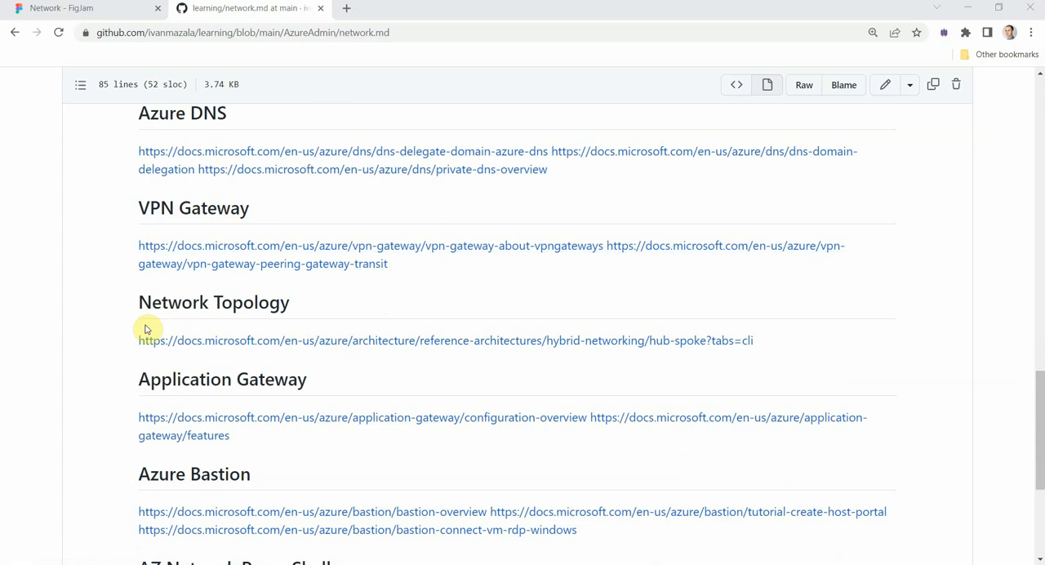
mouse_move(358, 340)
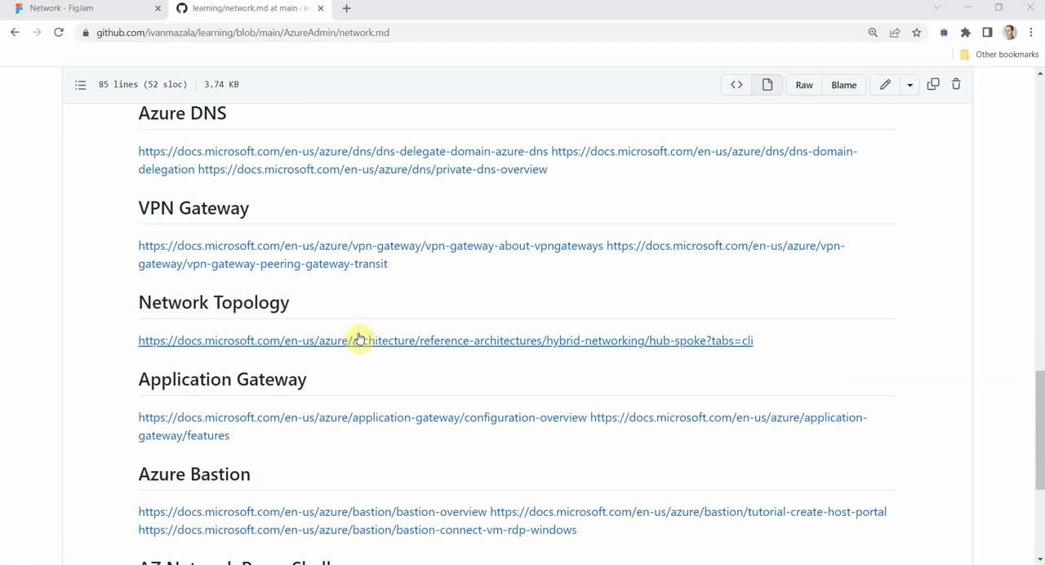
mouse_move(664, 349)
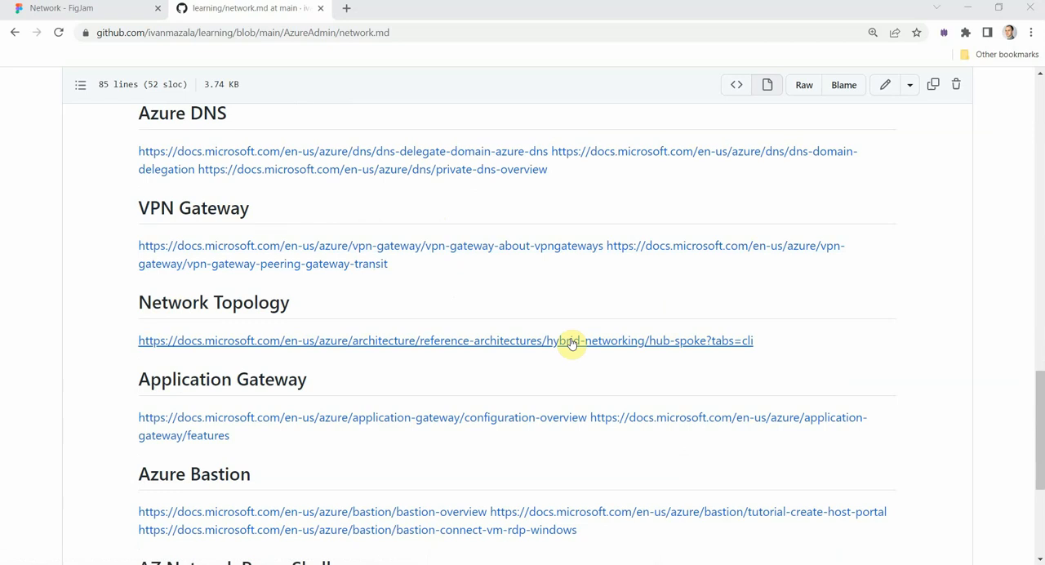
scroll(down, 3)
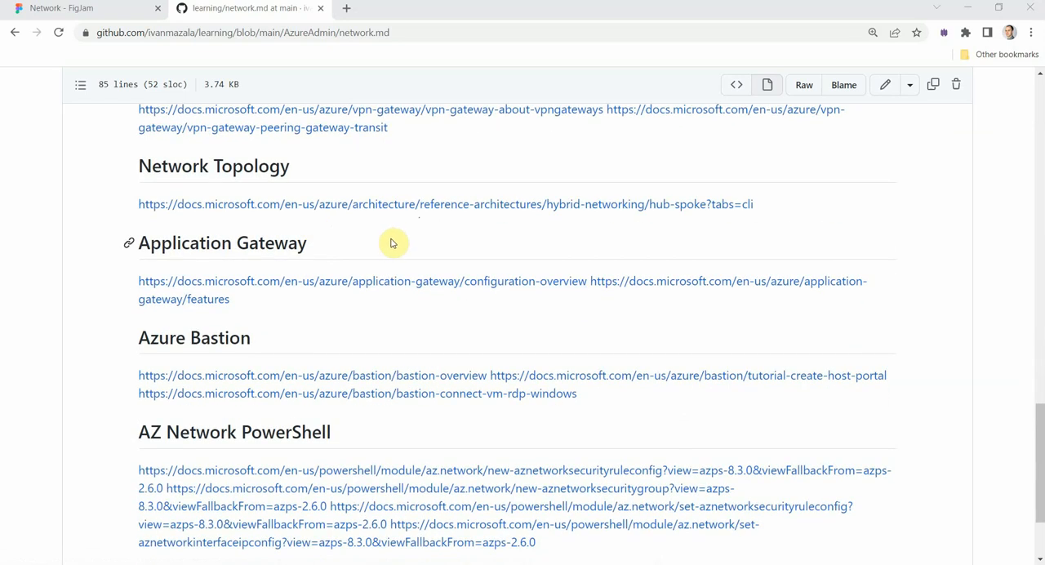
mouse_move(396, 252)
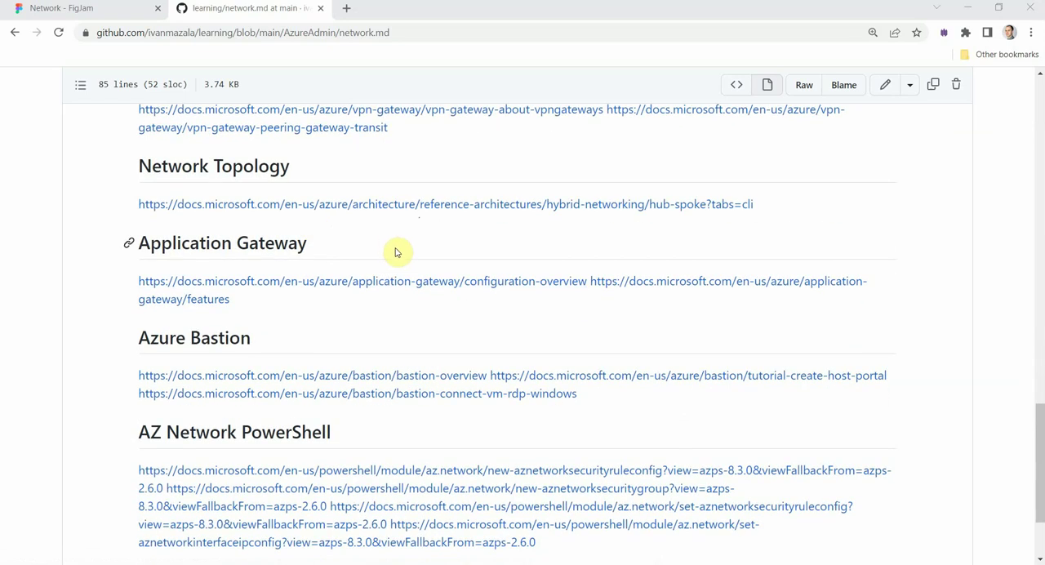
mouse_move(346, 237)
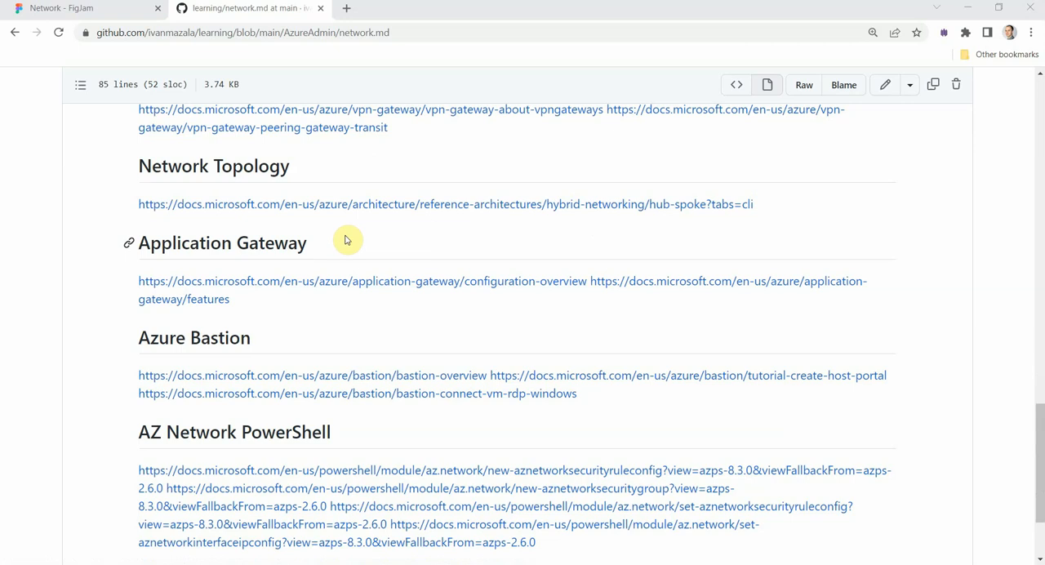
mouse_move(374, 249)
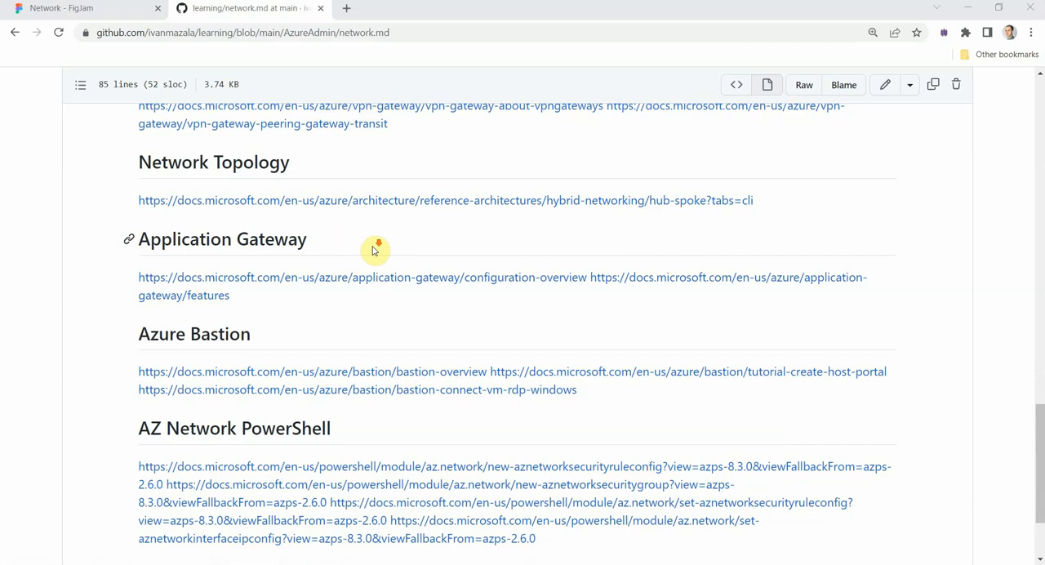
scroll(down, 3)
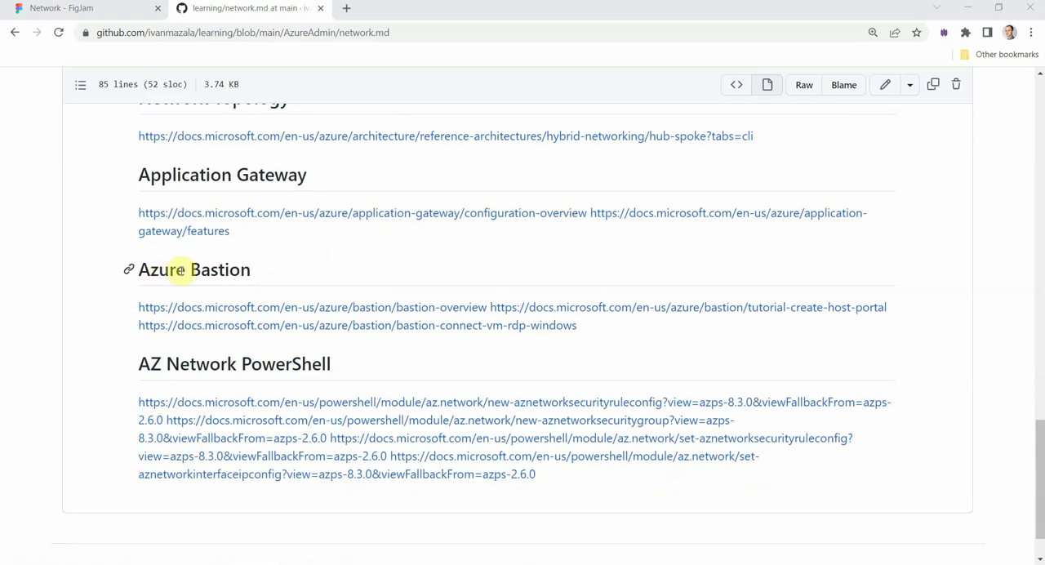
mouse_move(320, 268)
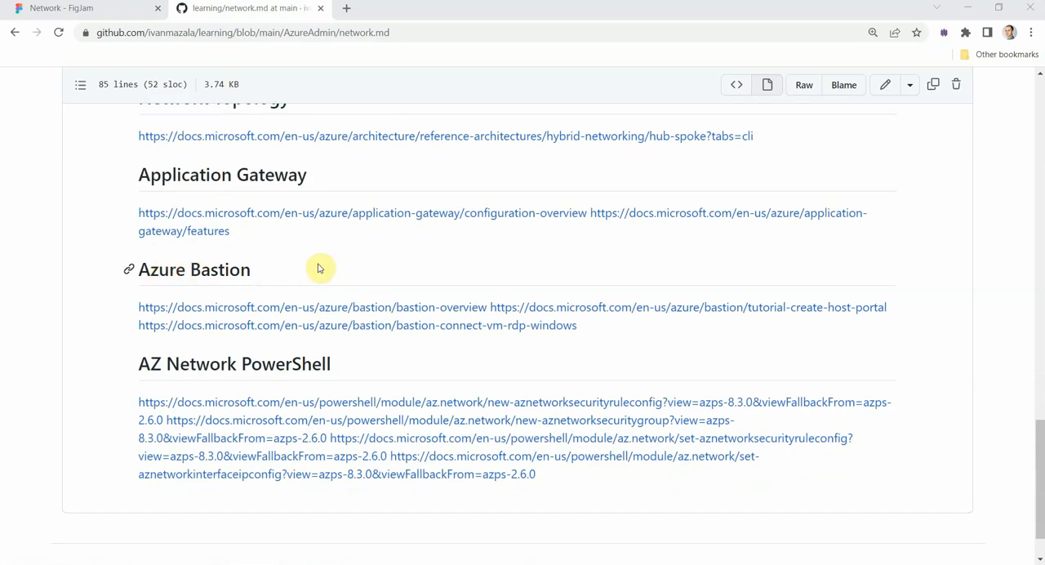
mouse_move(441, 308)
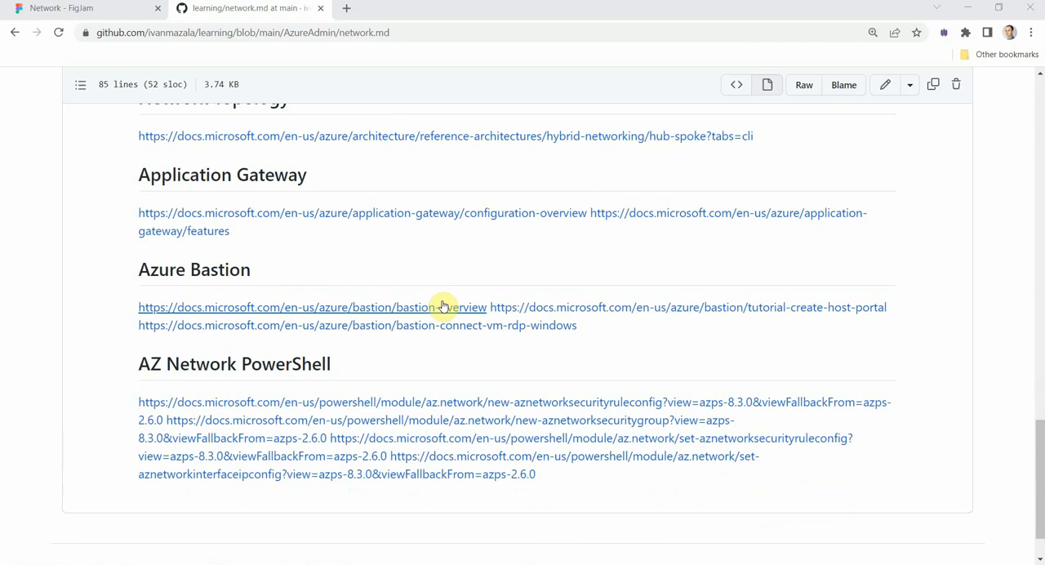
mouse_move(555, 282)
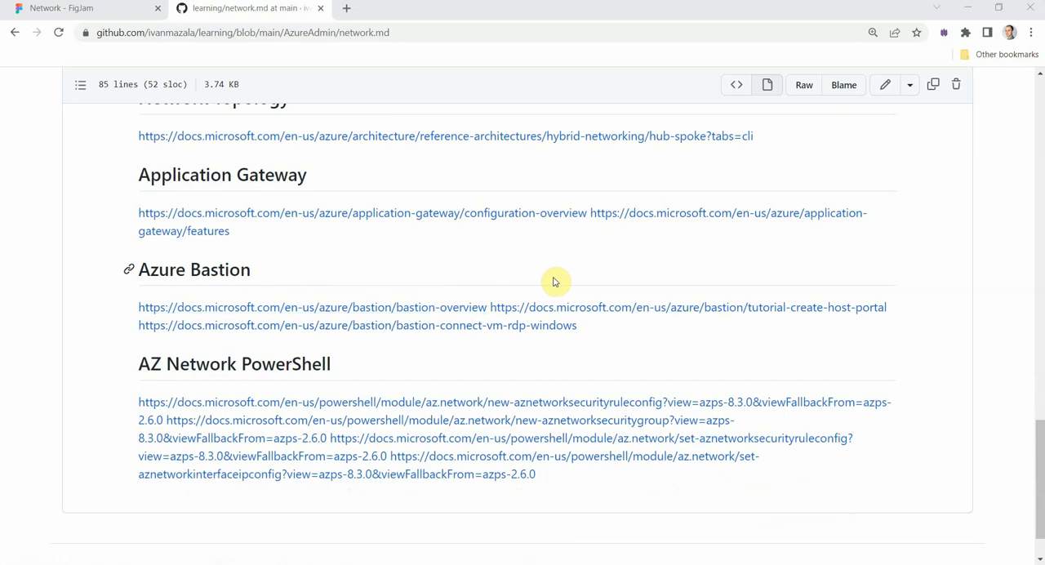
mouse_move(678, 330)
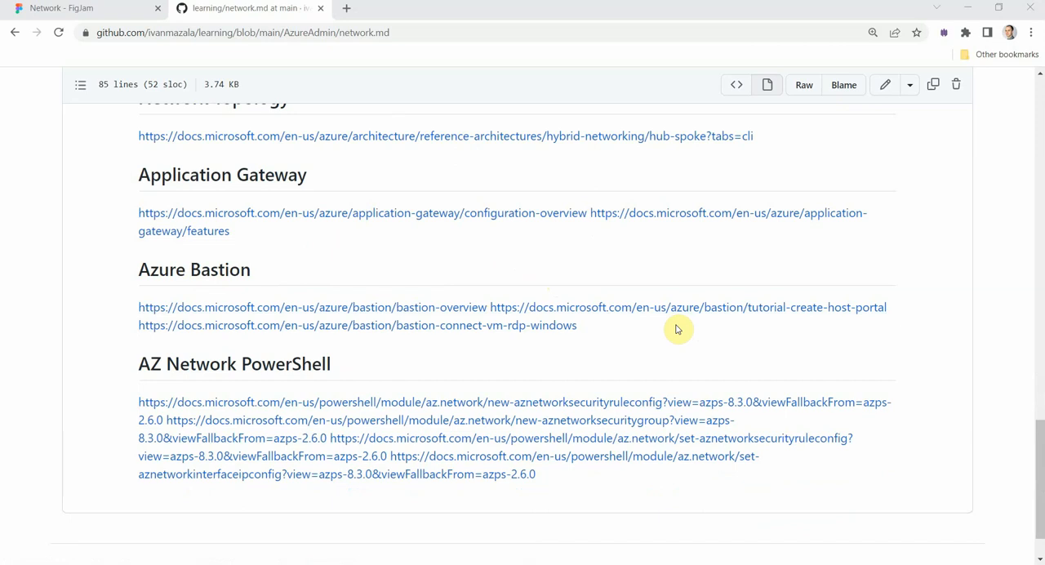
mouse_move(457, 336)
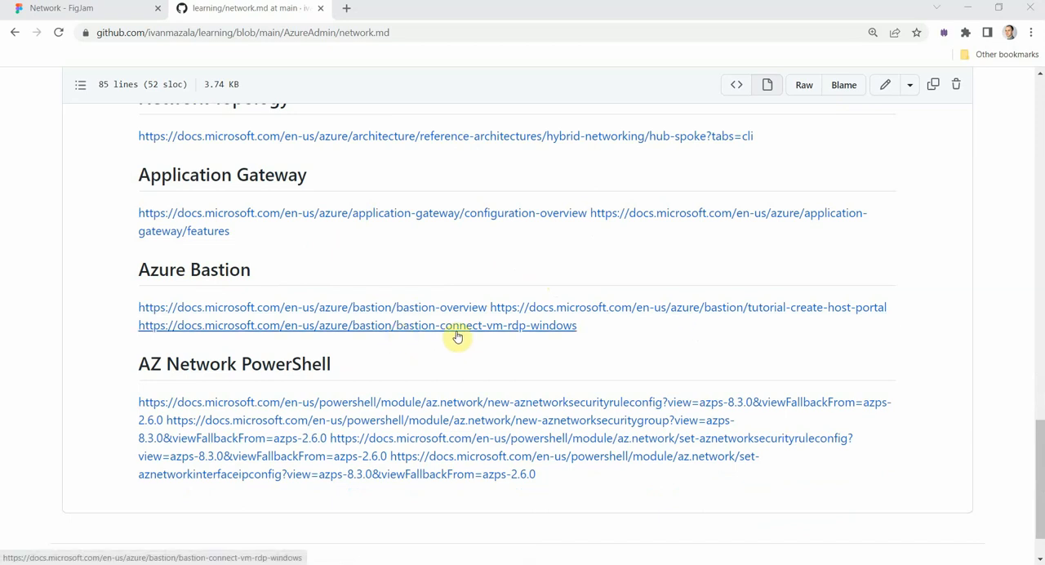
mouse_move(512, 333)
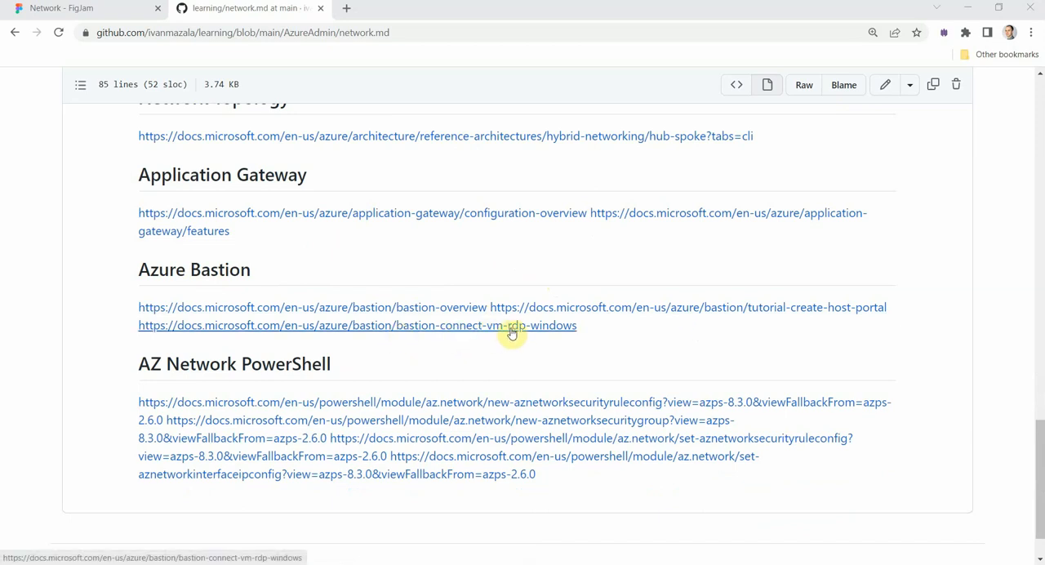
mouse_move(378, 273)
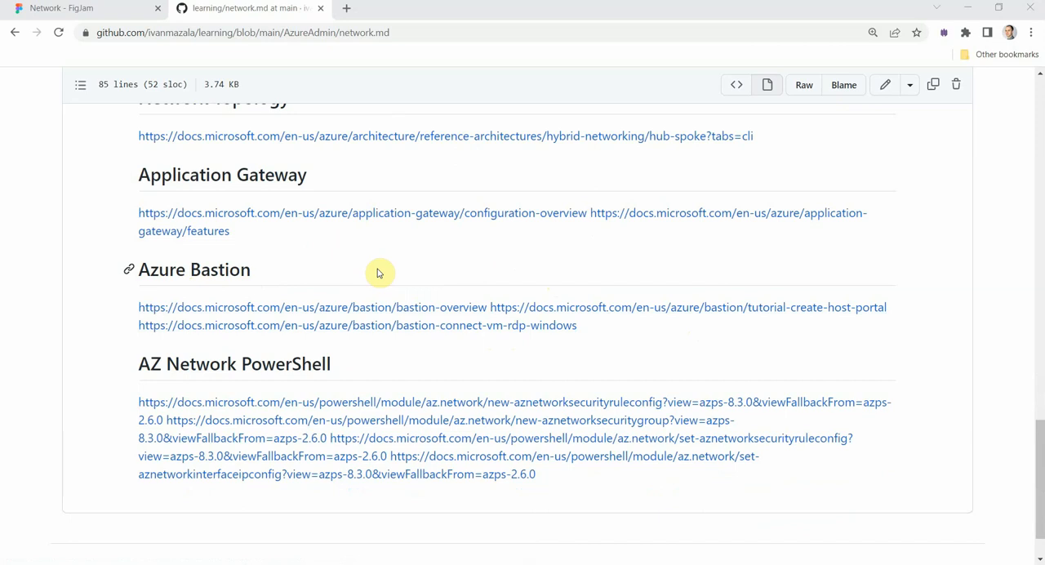
scroll(down, 3)
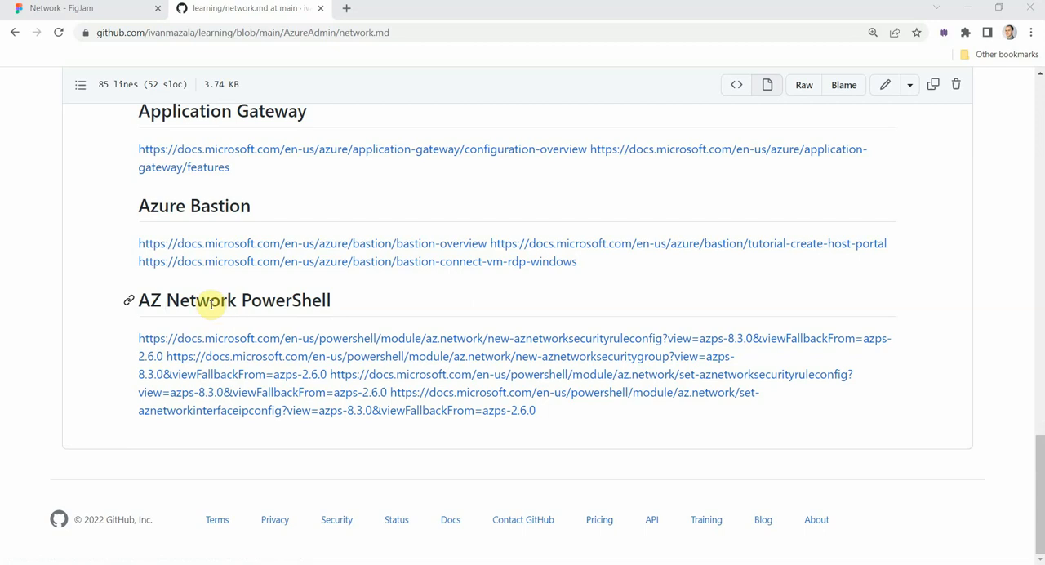
mouse_move(402, 381)
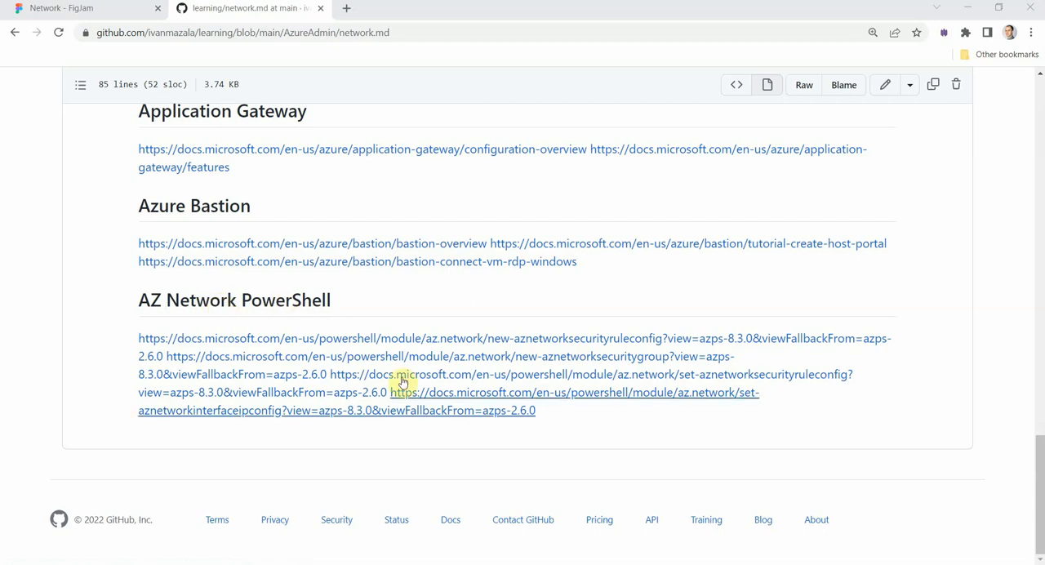
mouse_move(447, 308)
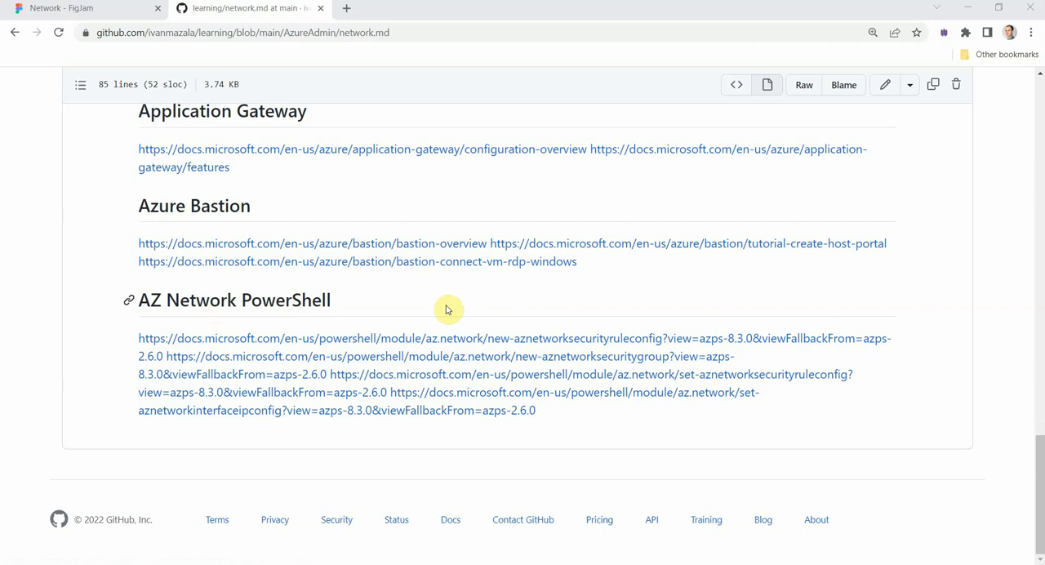
scroll(up, 3)
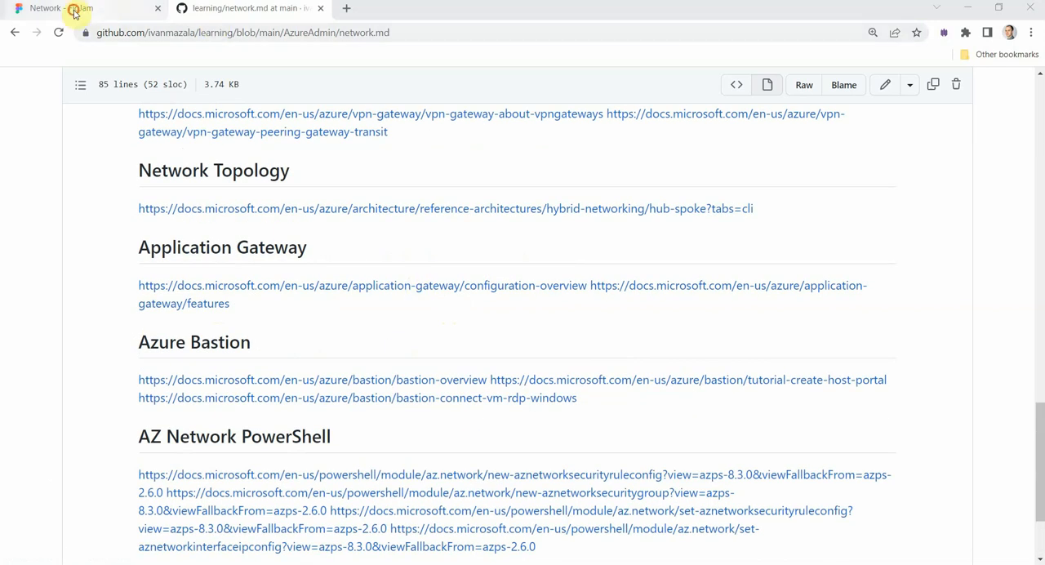
click(74, 7)
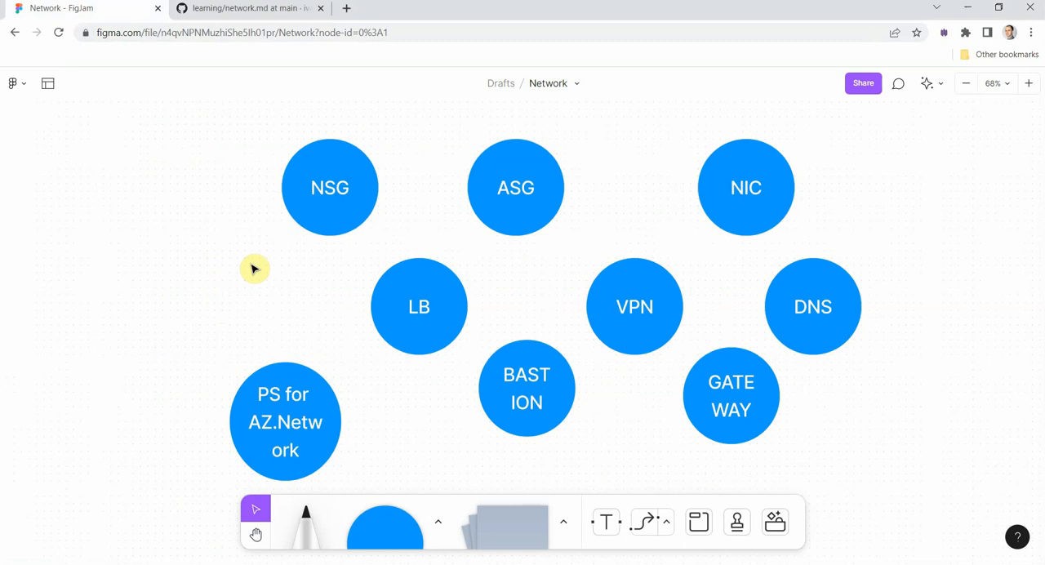
mouse_move(286, 274)
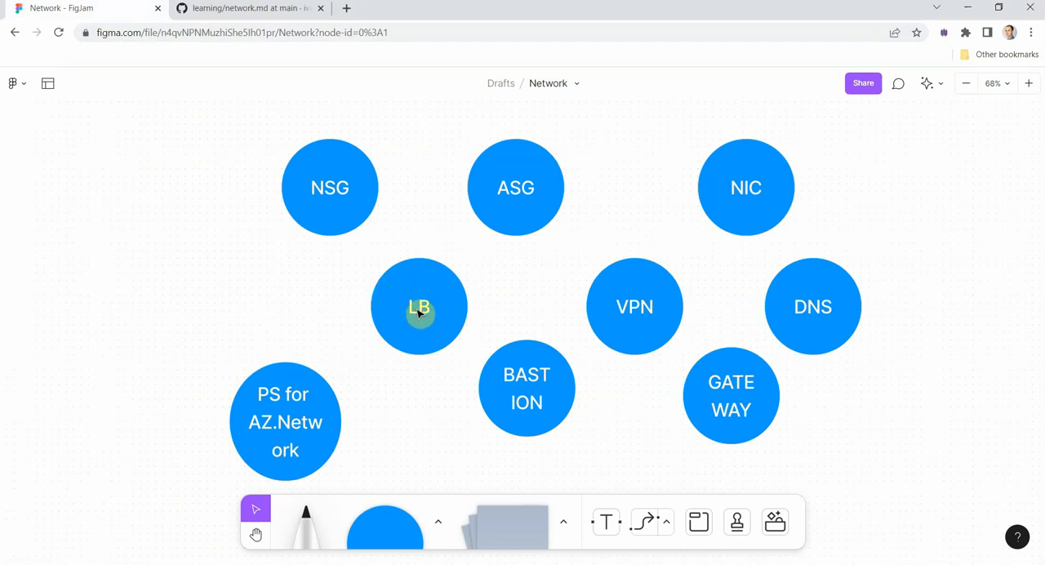
mouse_move(546, 319)
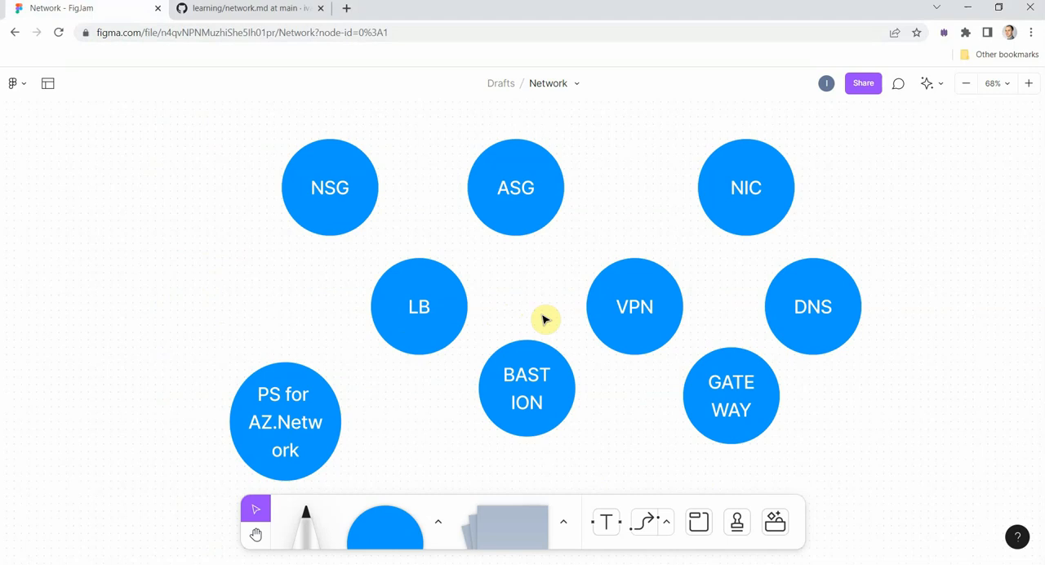
mouse_move(635, 306)
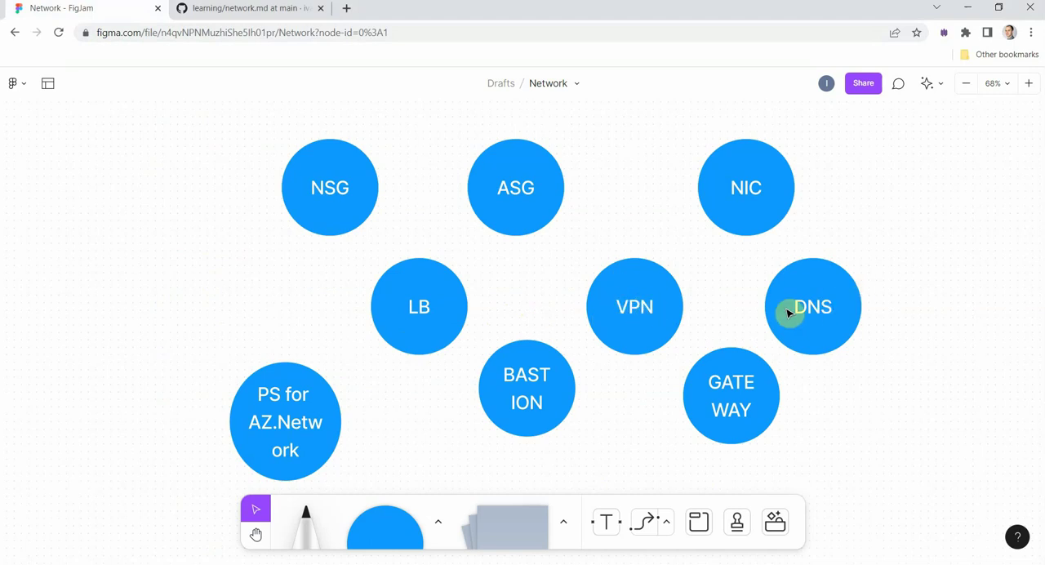
mouse_move(752, 411)
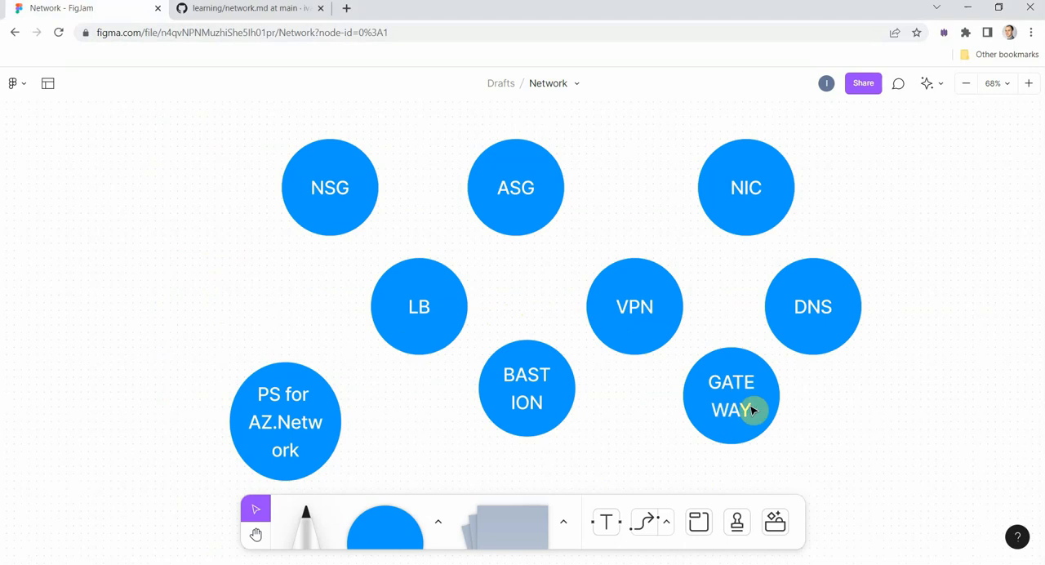
mouse_move(535, 418)
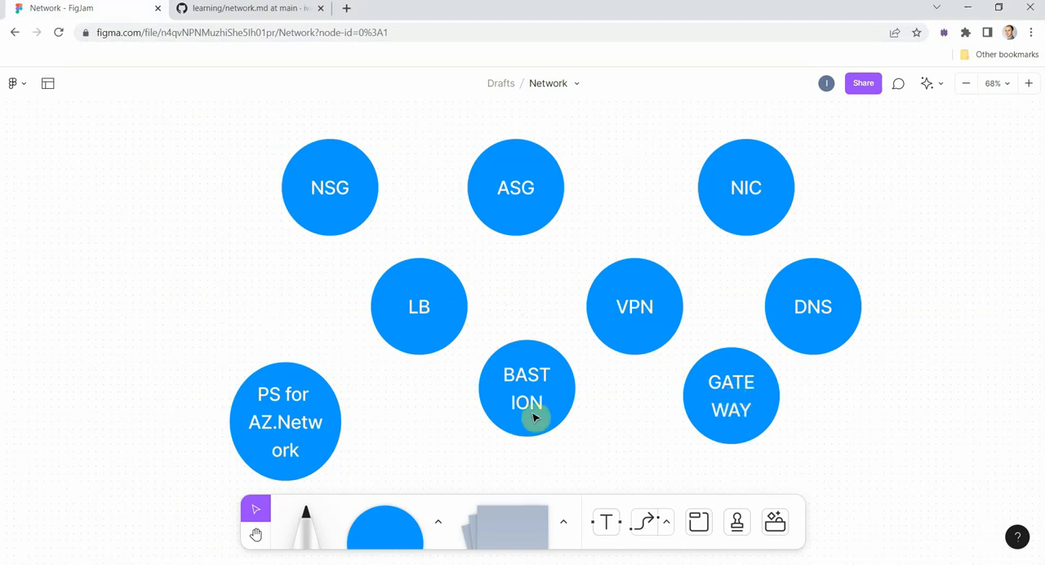
mouse_move(760, 183)
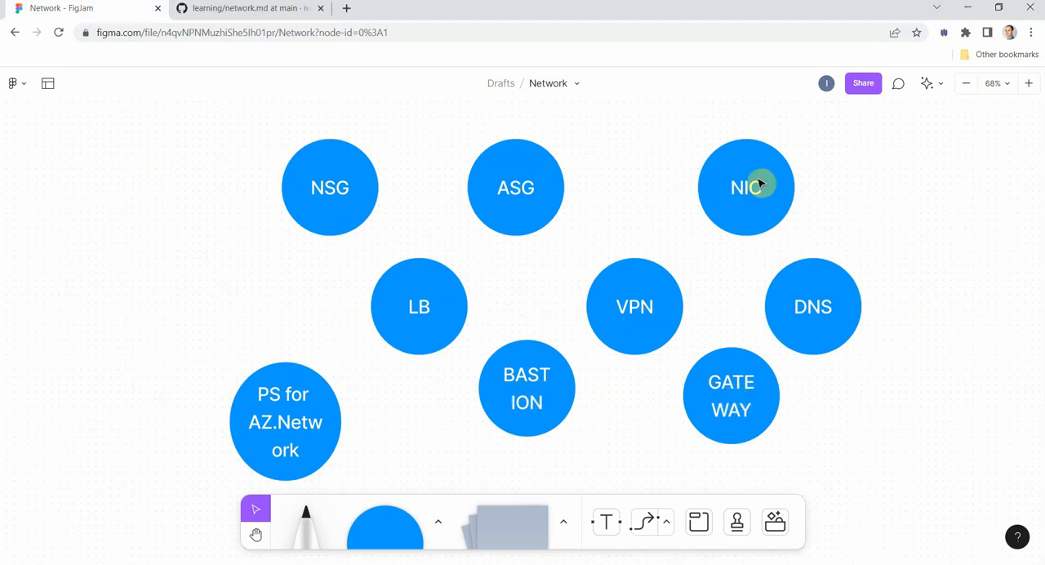
mouse_move(330, 187)
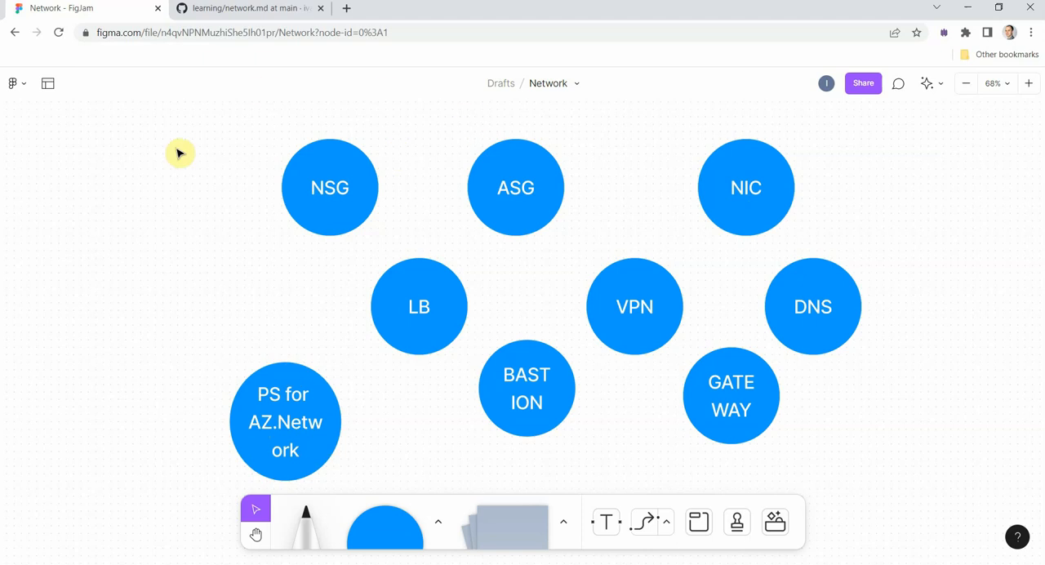
mouse_move(171, 269)
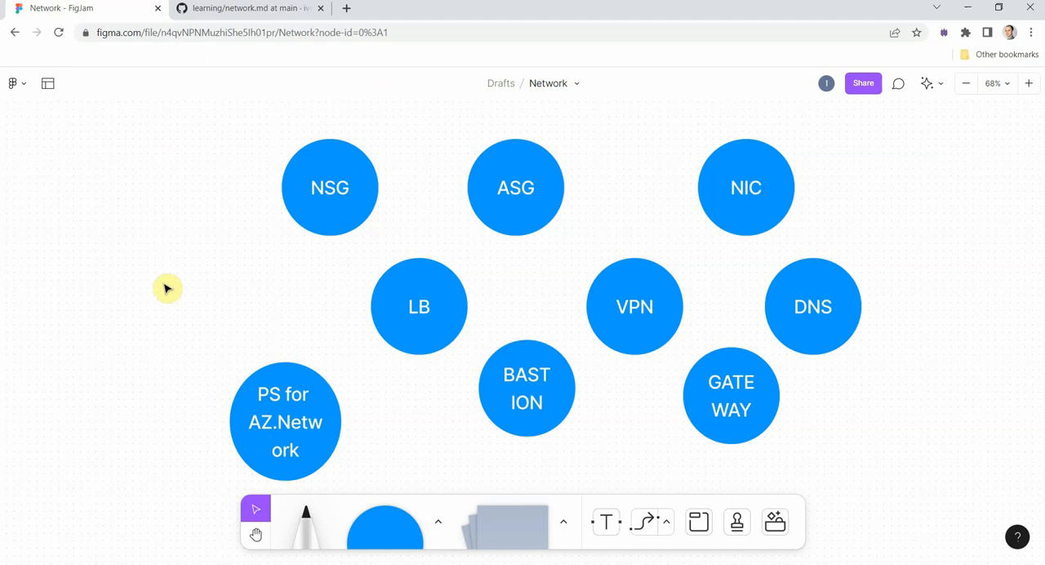
mouse_move(170, 282)
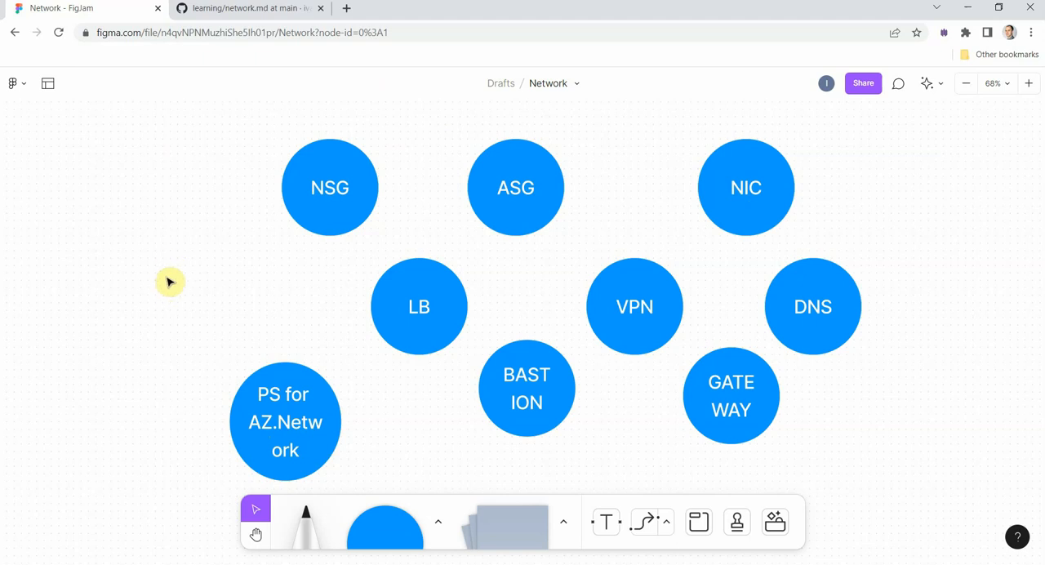